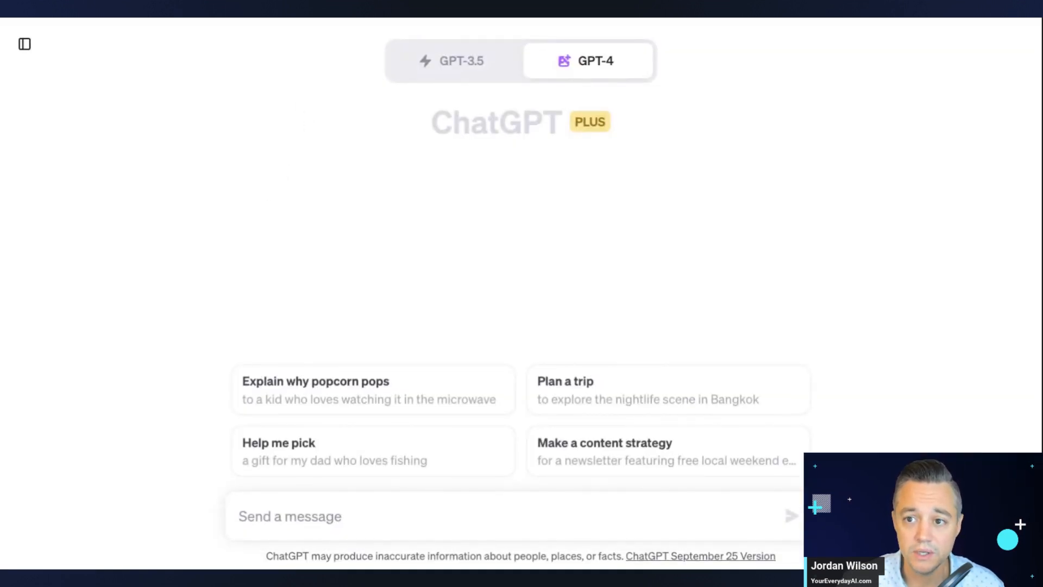
mouse_move(712, 57)
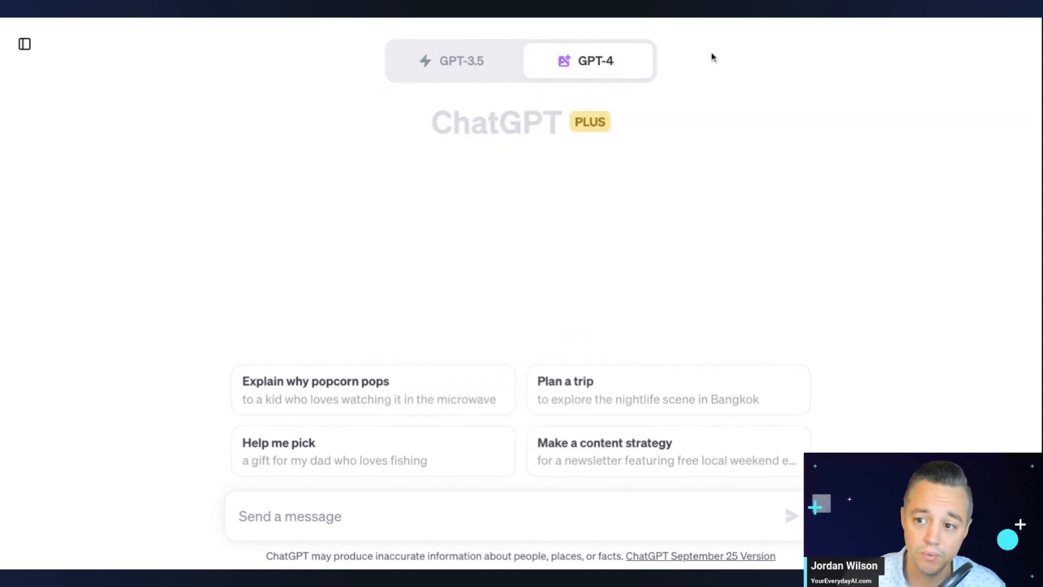
mouse_move(718, 60)
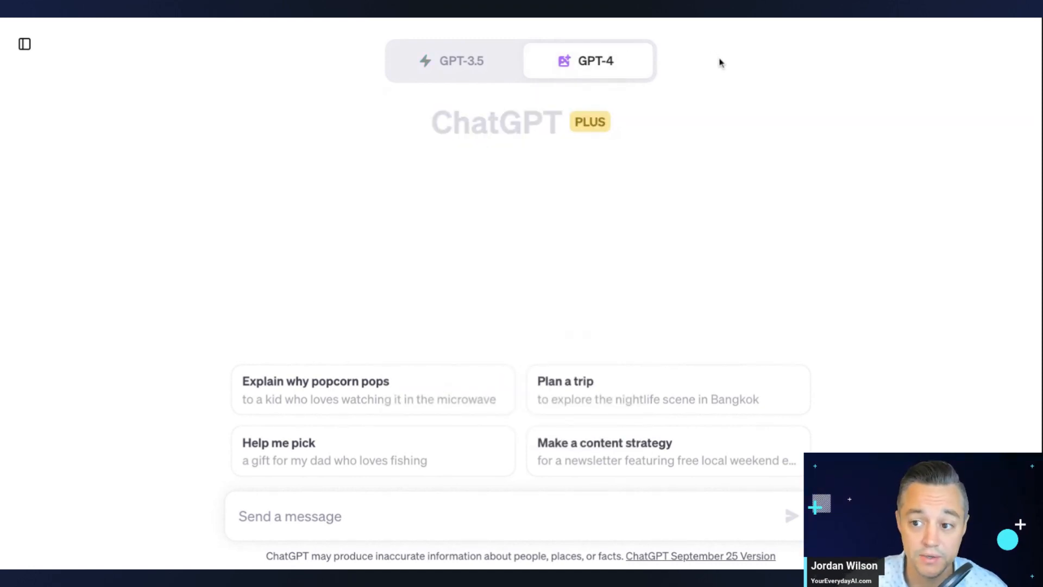
mouse_move(745, 85)
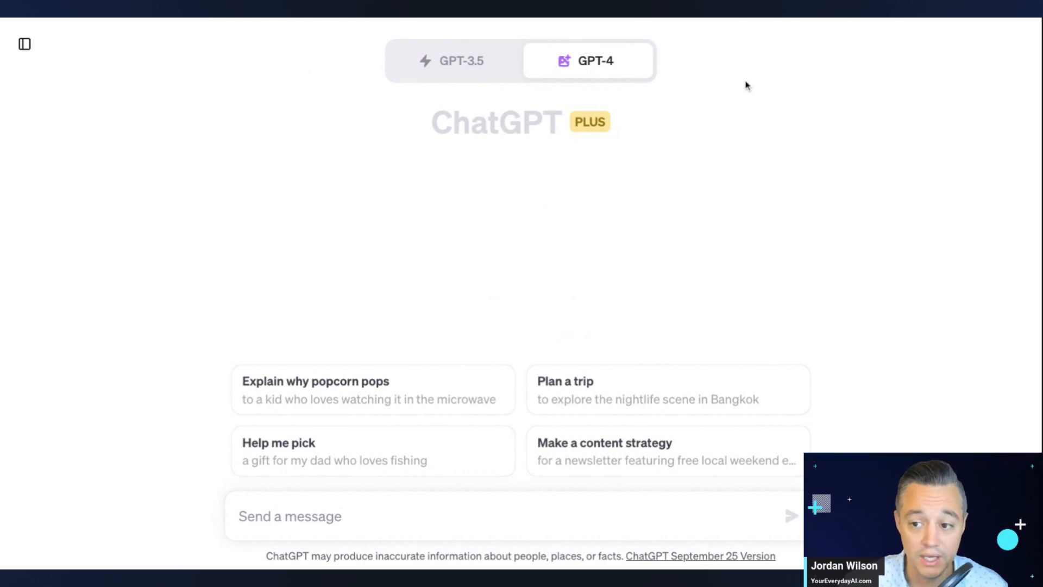
mouse_move(729, 94)
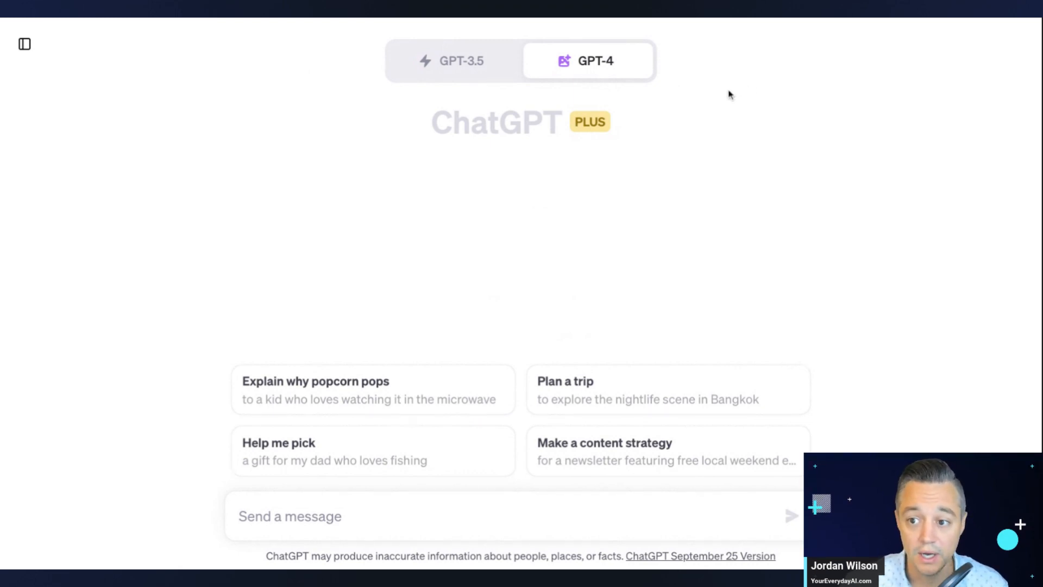
mouse_move(727, 88)
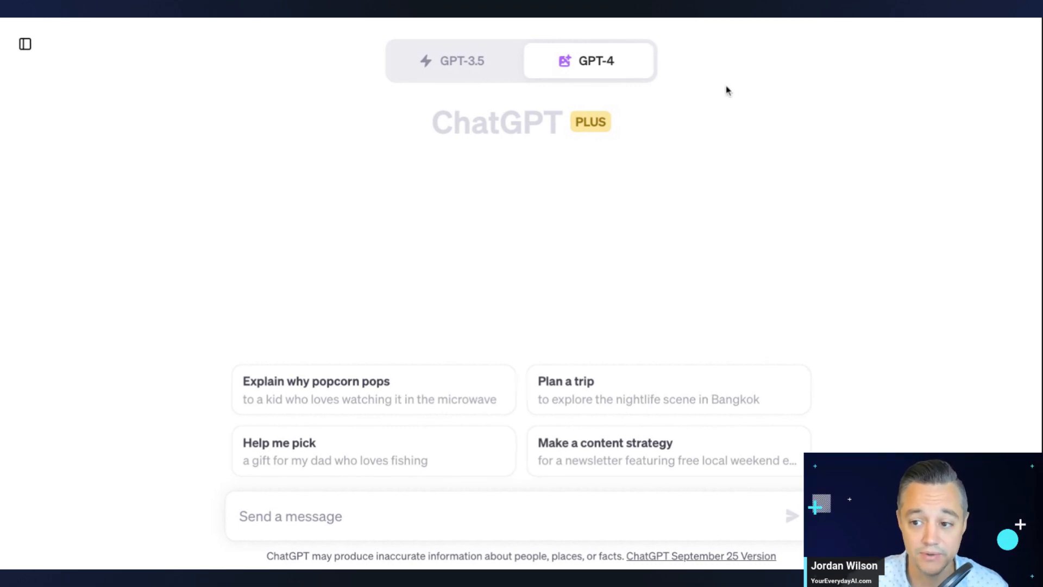
mouse_move(730, 84)
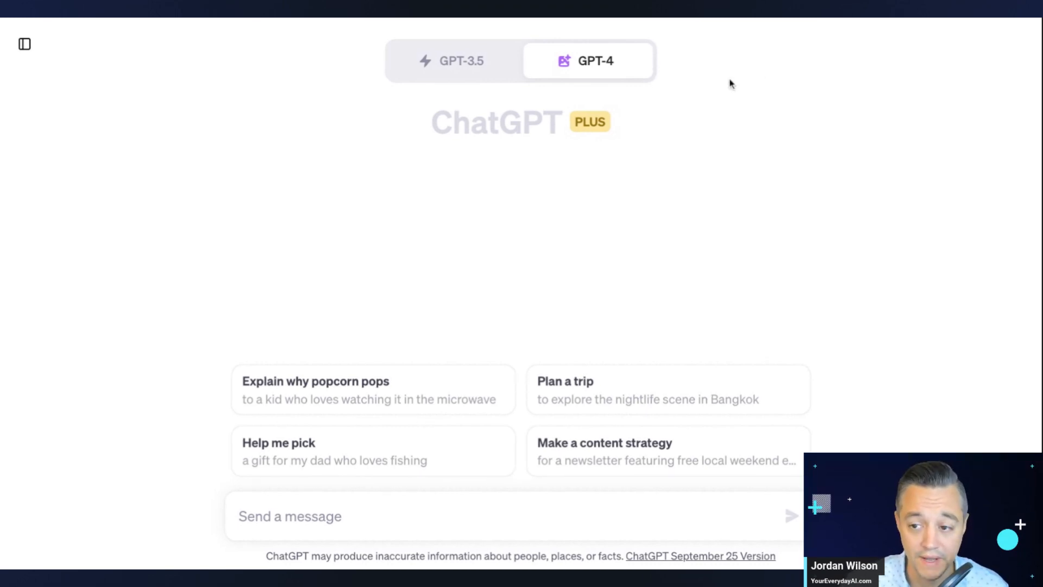
mouse_move(727, 65)
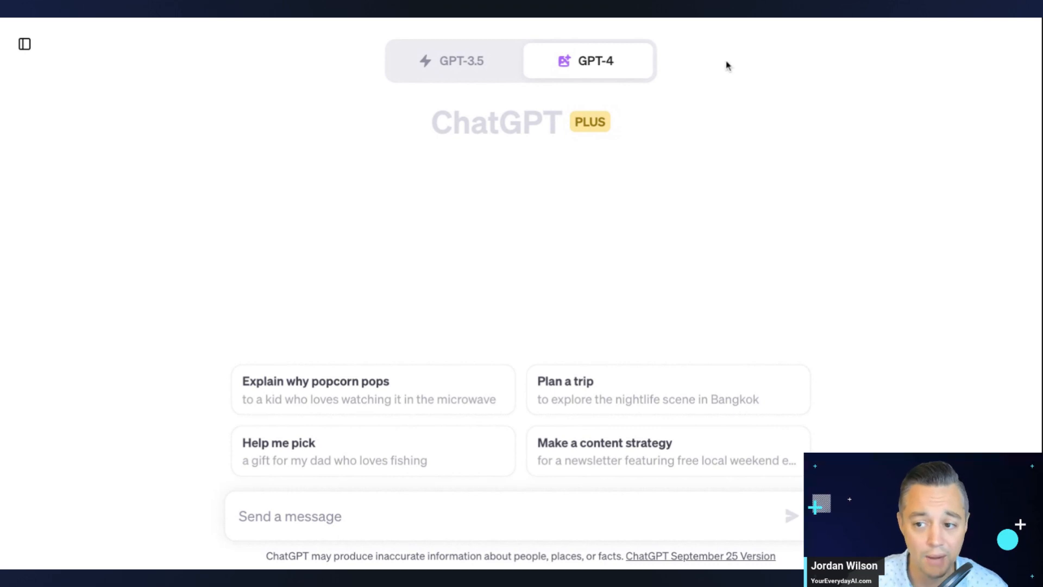
Check the active GPT-4 mode, then type 'a cute labrador puppy' into the message box.
left_click(594, 60)
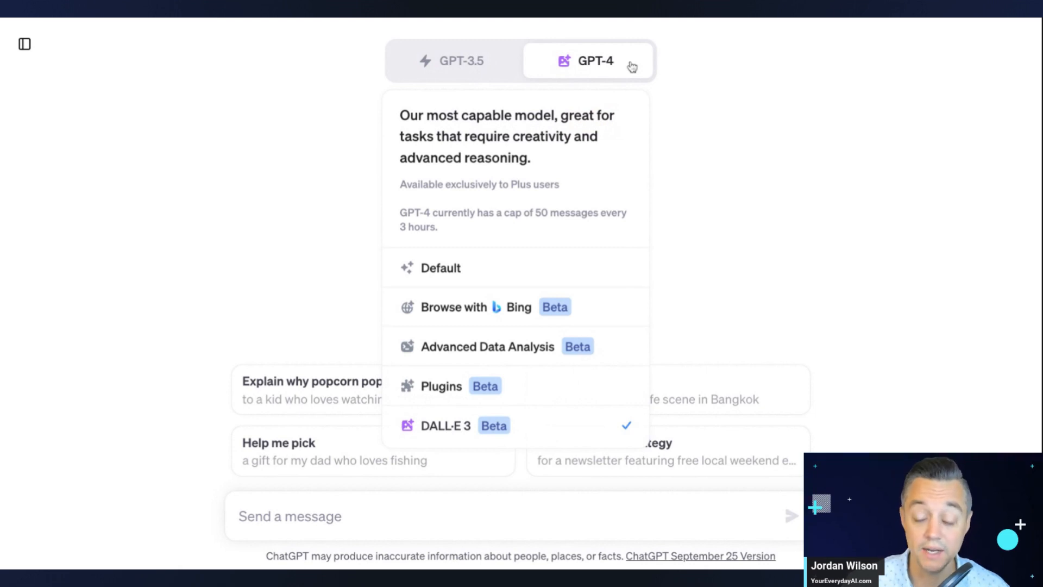
mouse_move(631, 66)
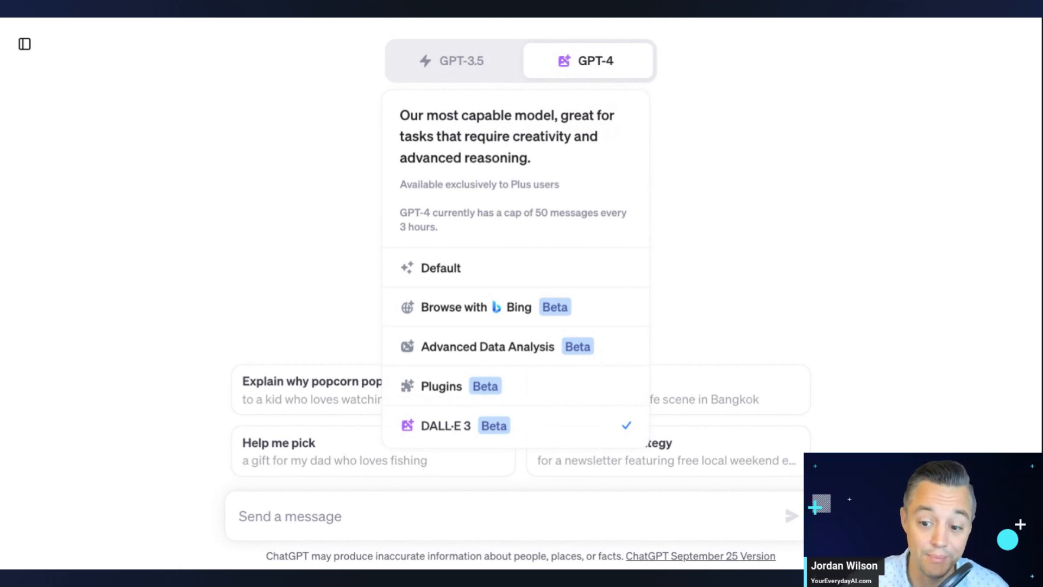
mouse_move(589, 206)
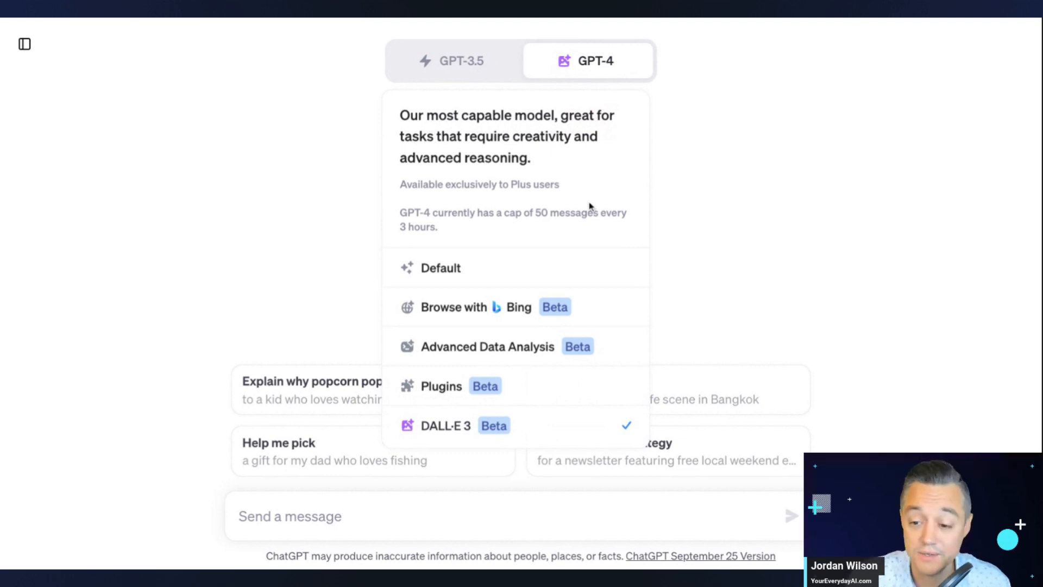
mouse_move(557, 403)
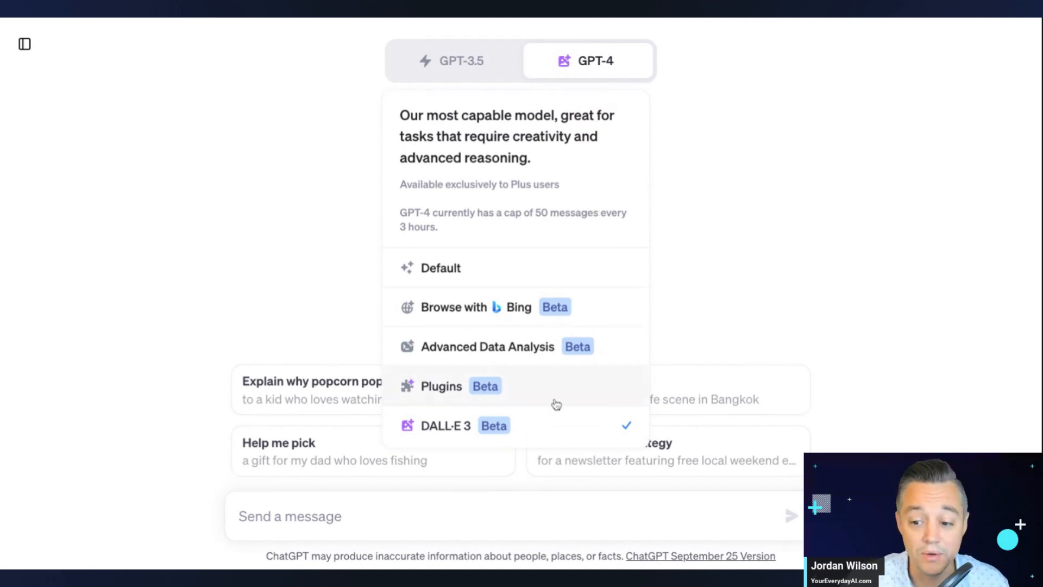
mouse_move(561, 347)
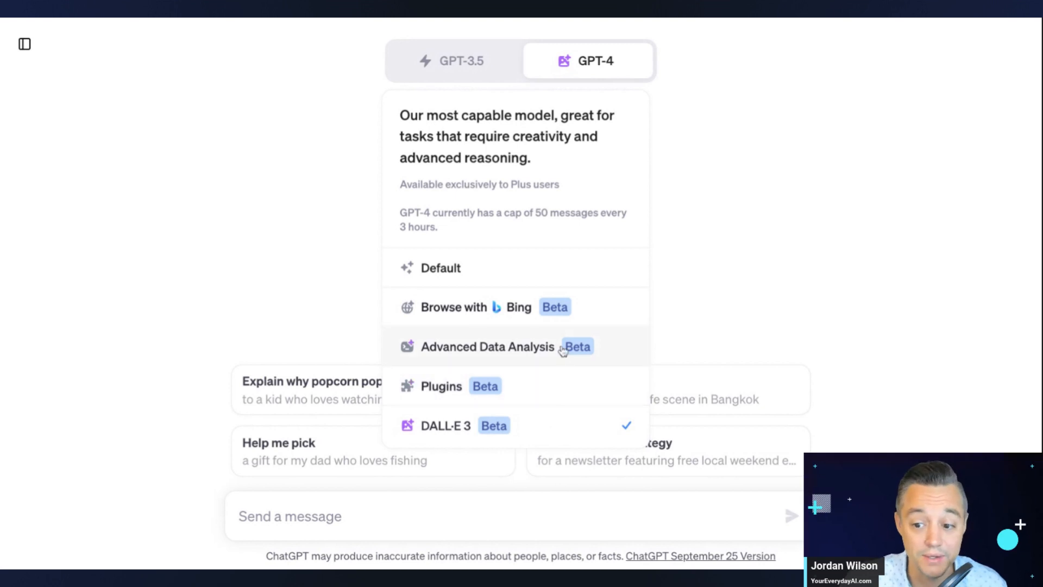
mouse_move(591, 307)
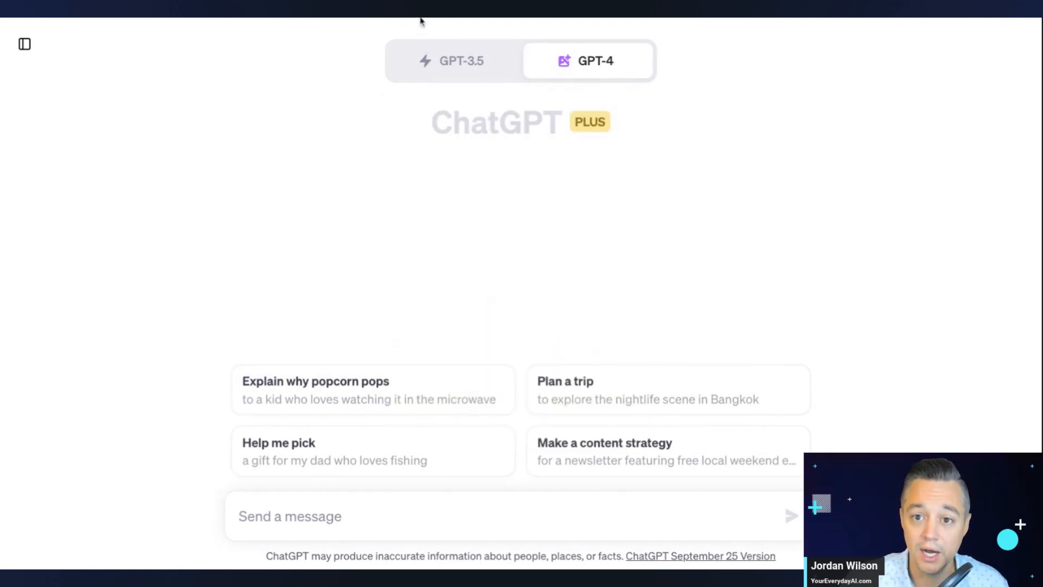
left_click(400, 515)
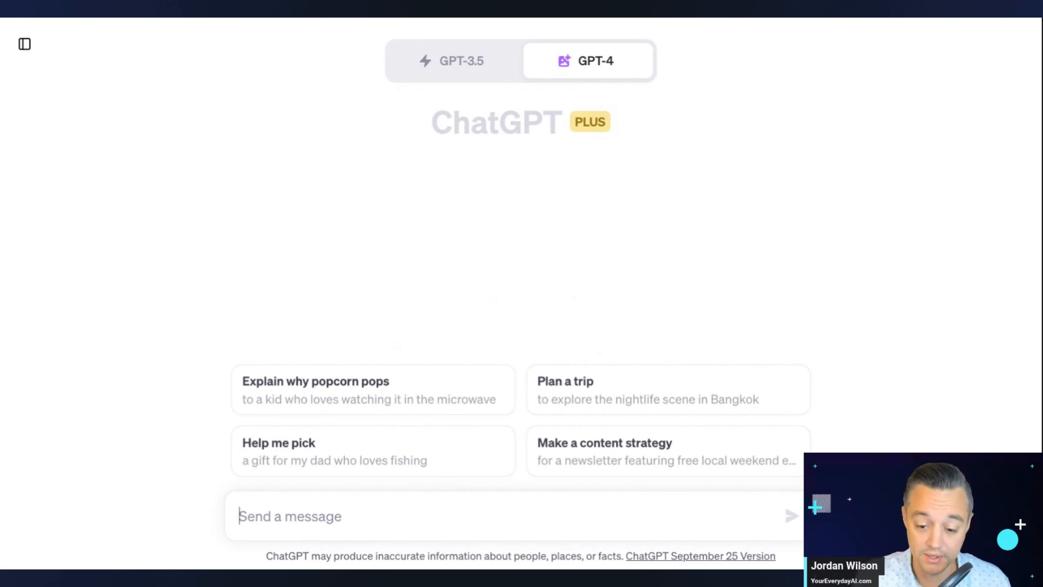
type("a cute")
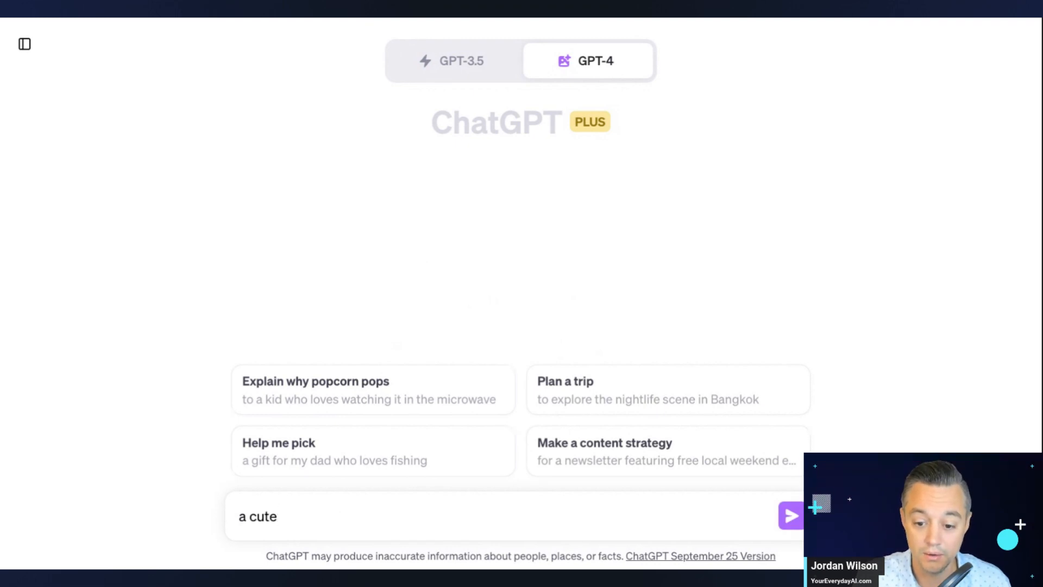
type("labra")
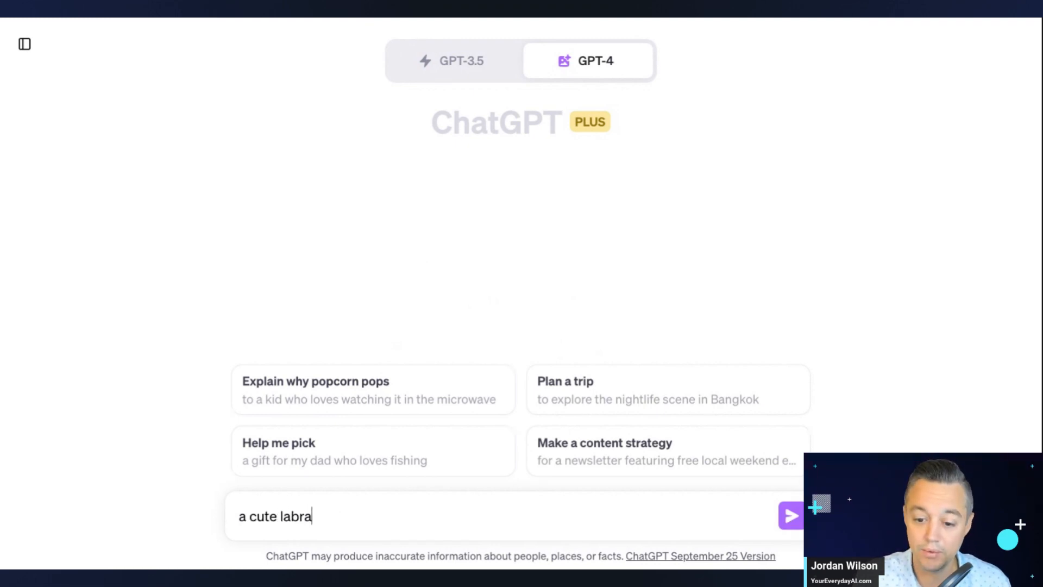
type("dor puppy")
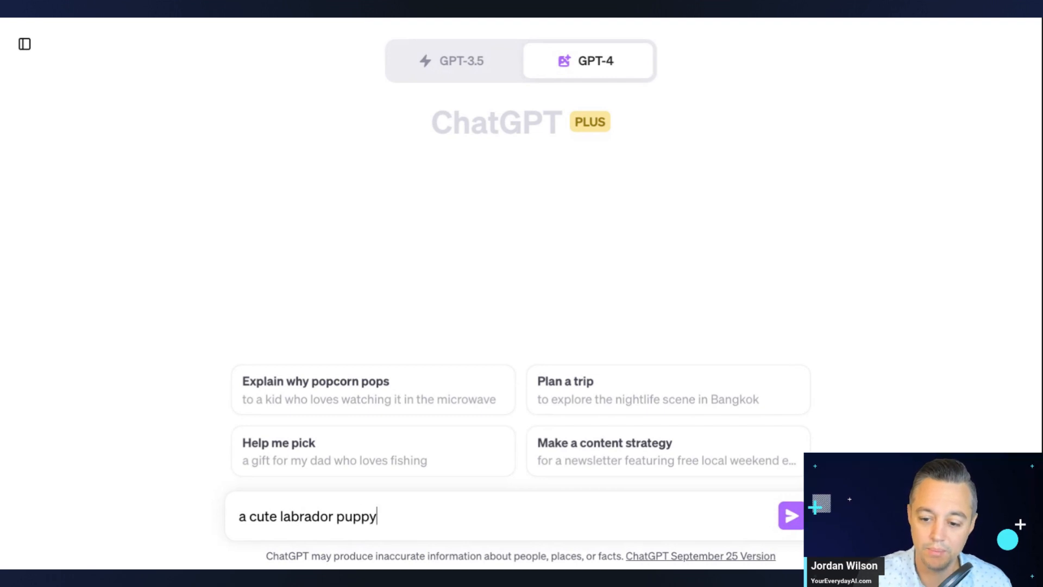
Send 'a cute labrador puppy' and wait until DALL·E 3 reports 'Created 4 images'.
left_click(792, 516)
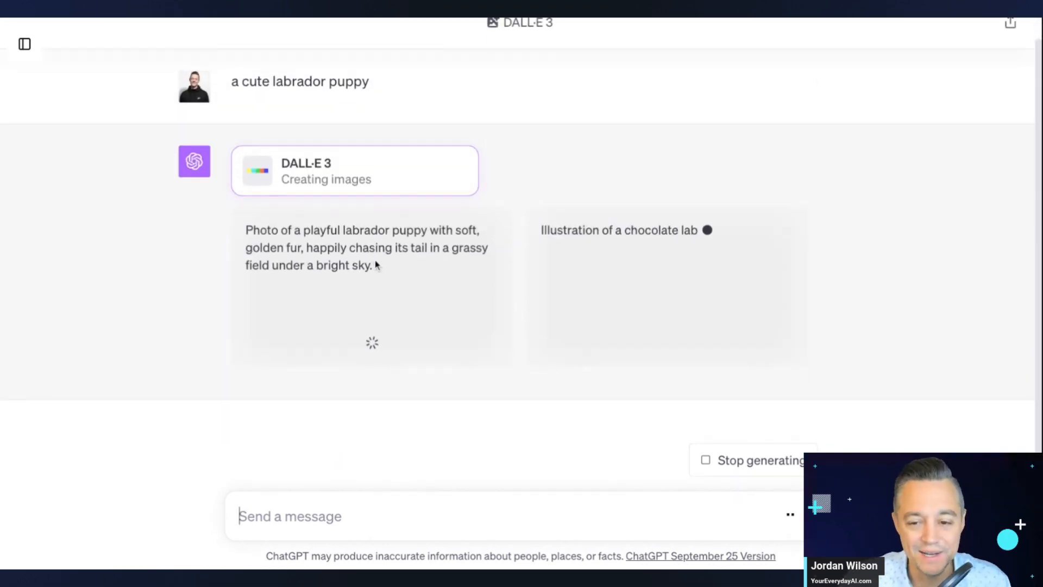
scroll("down", 3)
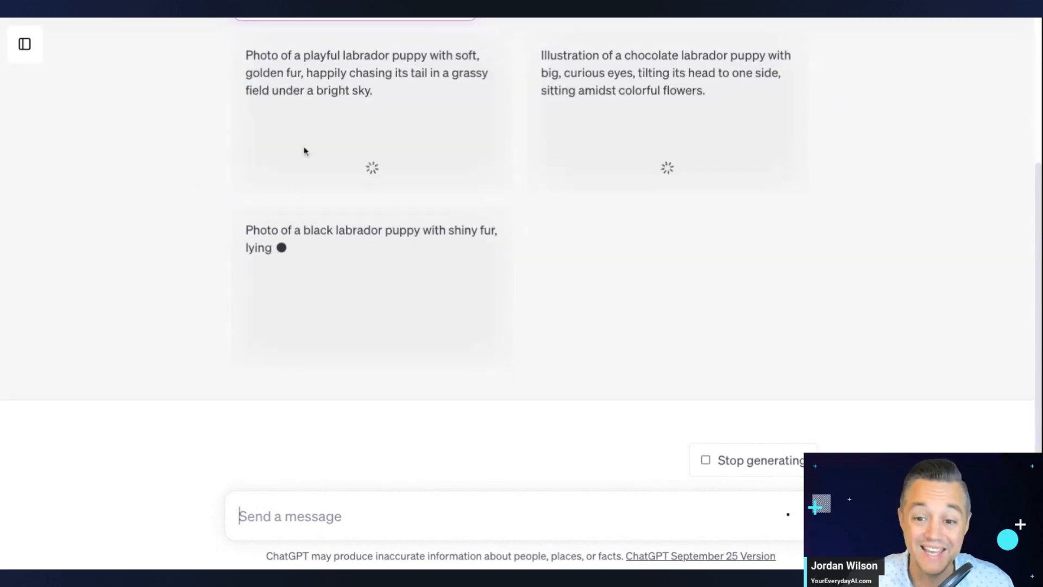
scroll("up", 3)
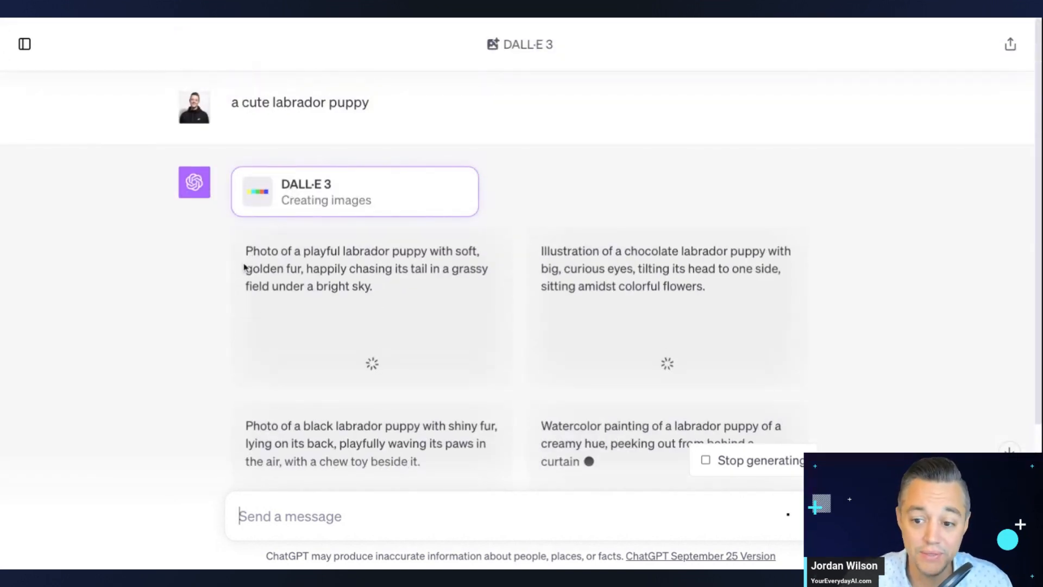
scroll("down", 3)
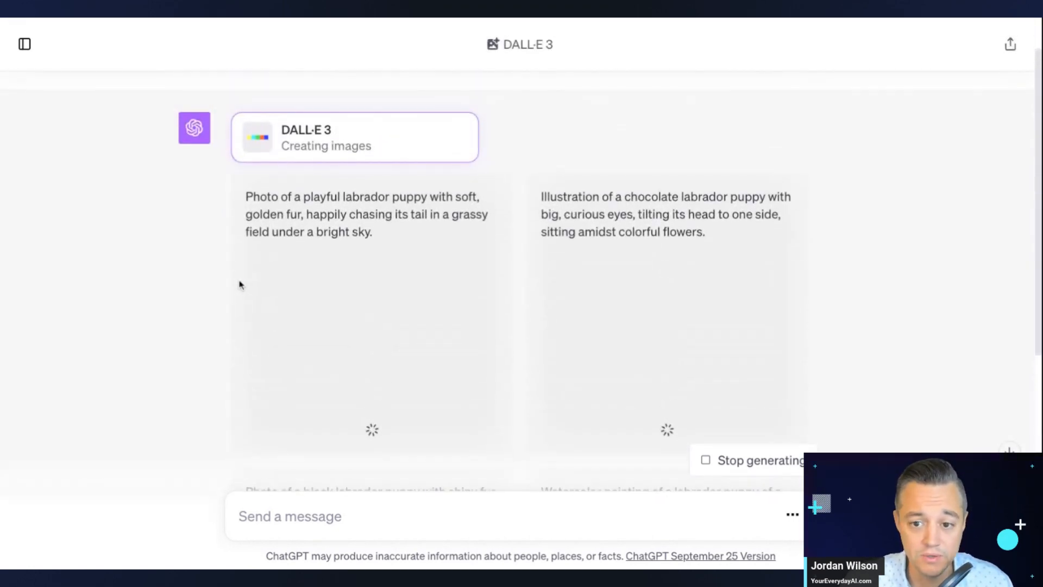
mouse_move(241, 285)
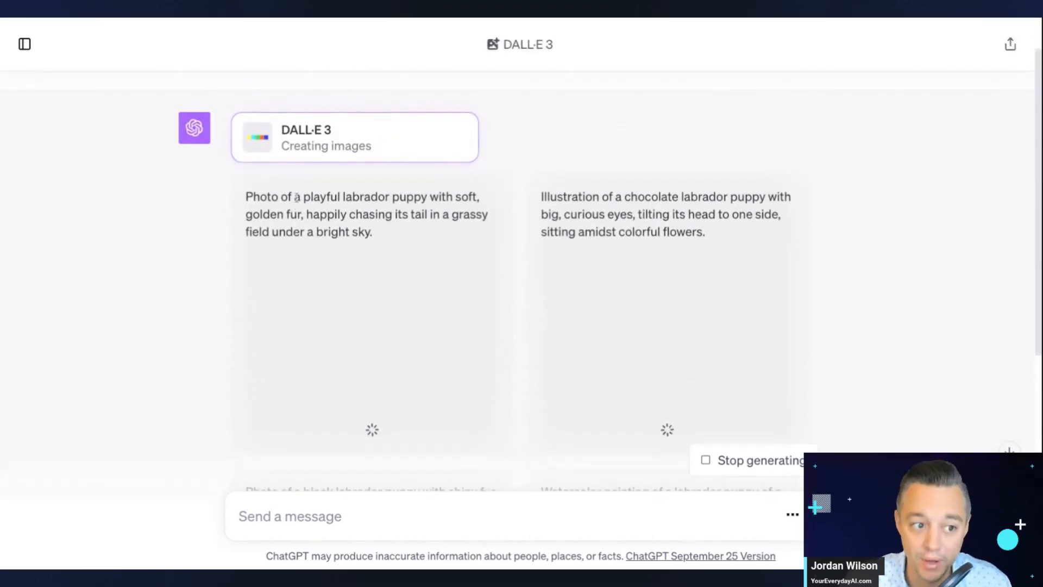
mouse_move(310, 179)
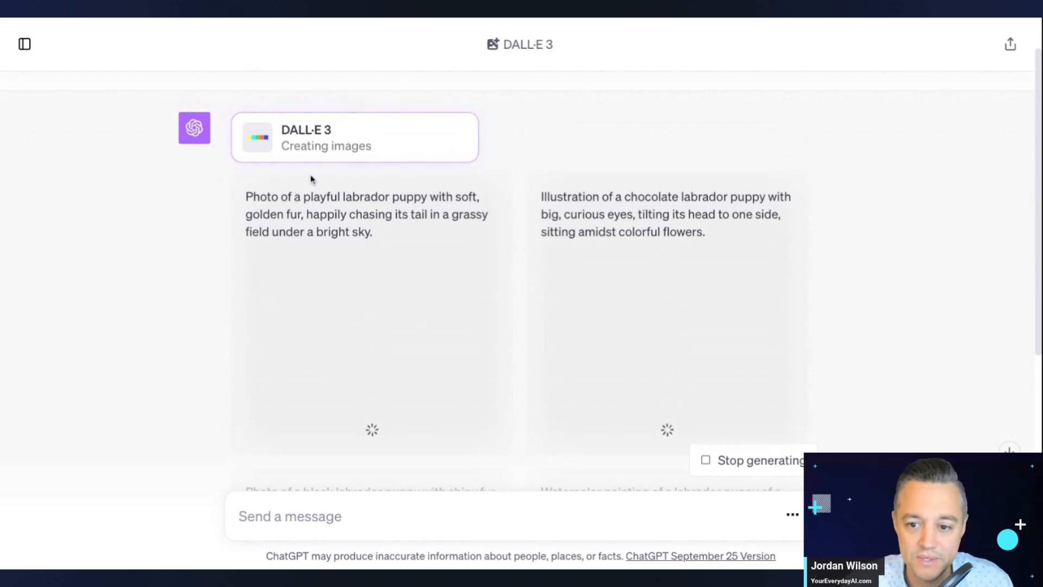
mouse_move(386, 233)
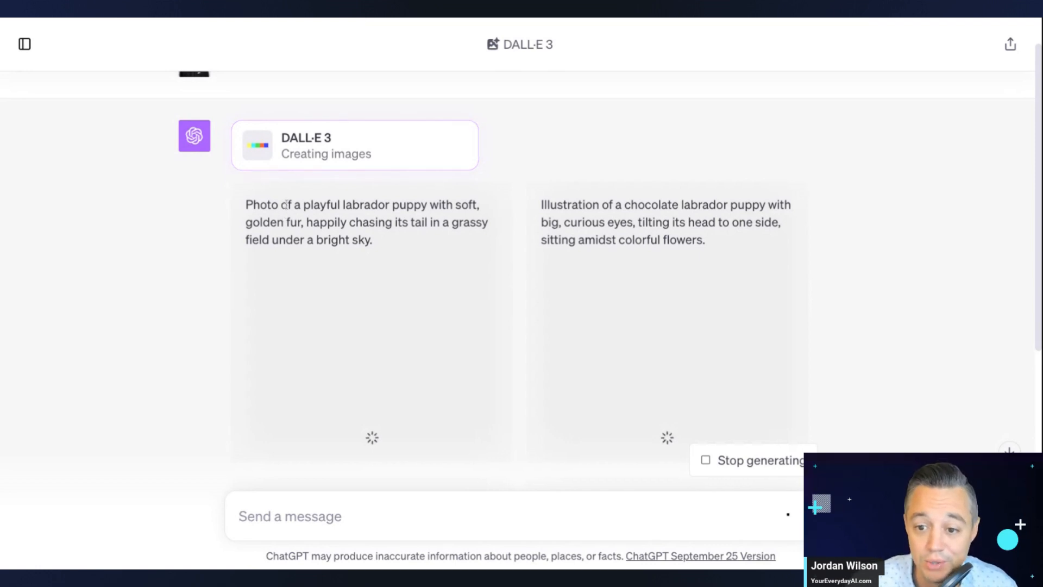
scroll("down", 3)
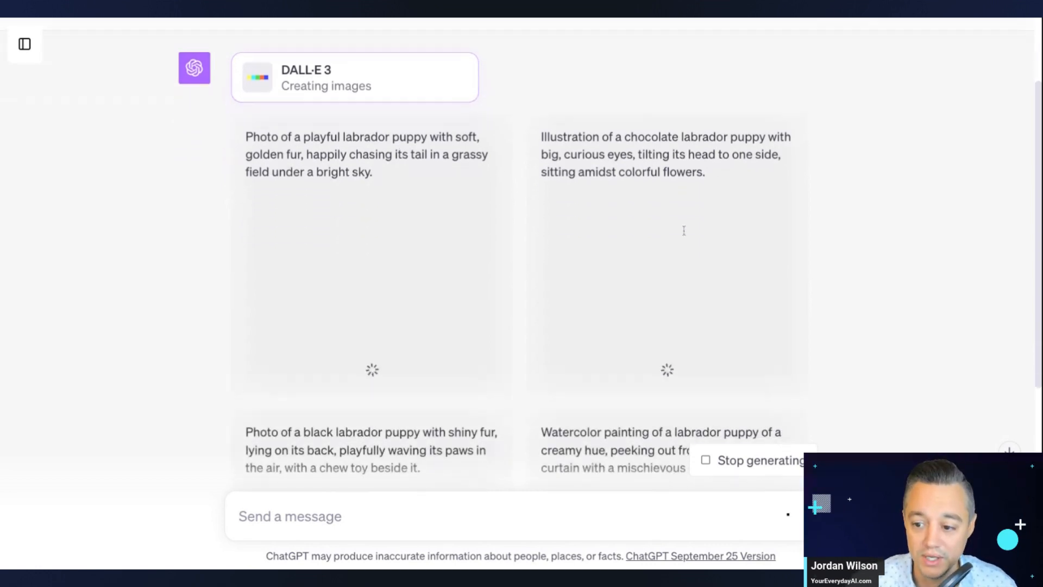
scroll("down", 3)
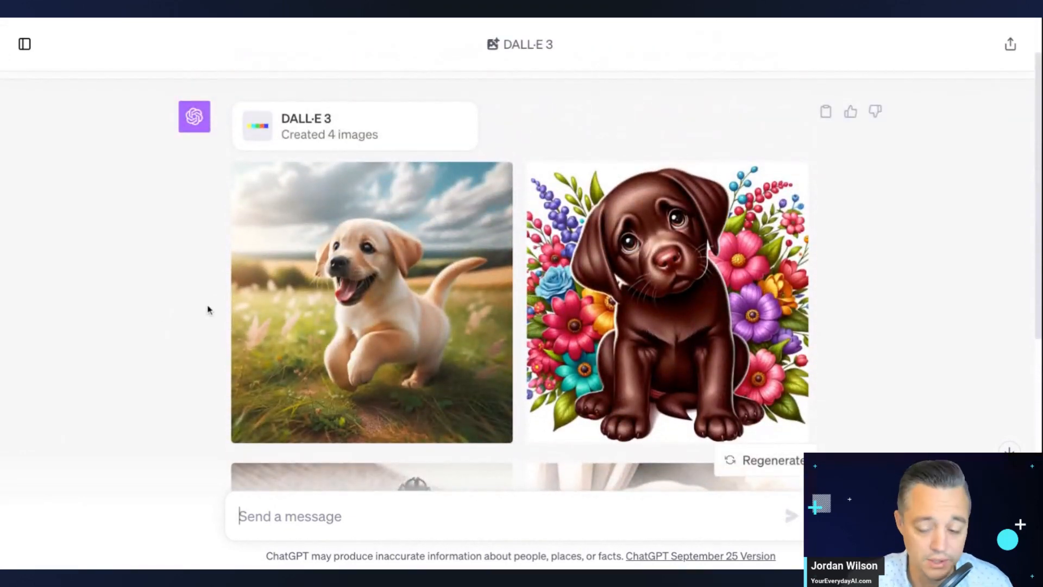
Scroll through the four puppy images and enlarge the black labrador puppy with its prompt.
scroll("down", 3)
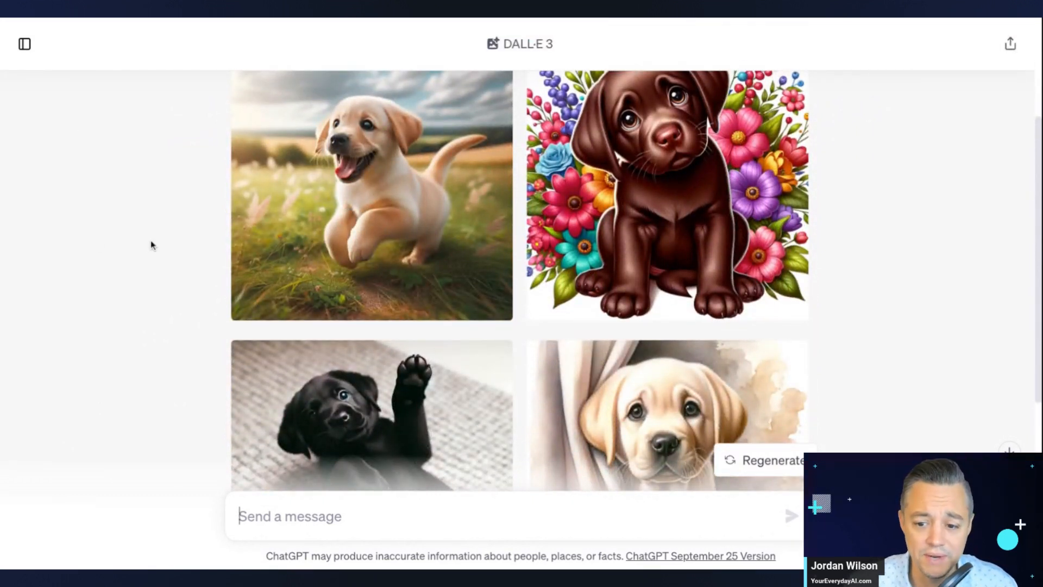
scroll("down", 3)
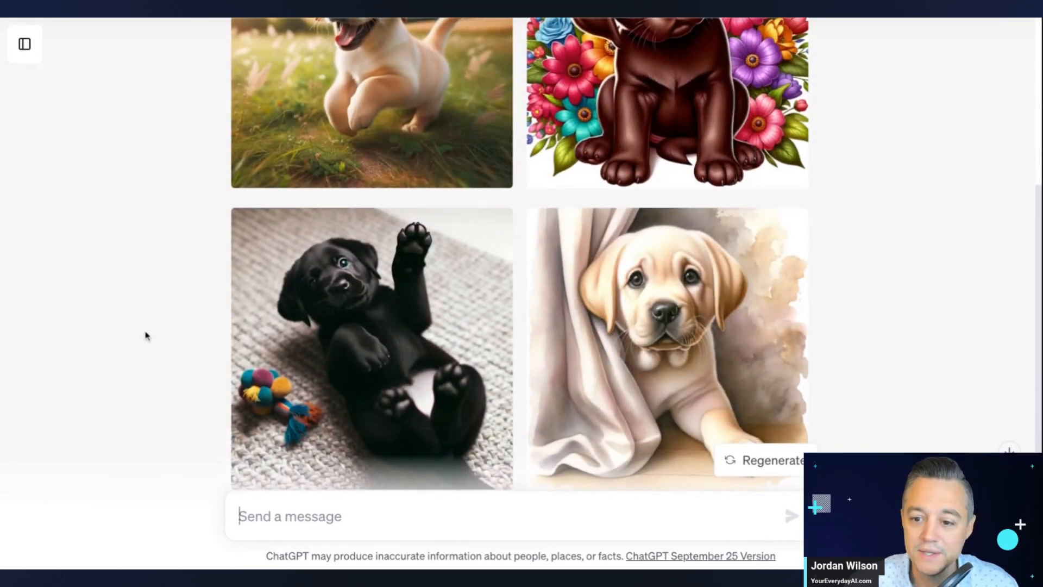
mouse_move(408, 309)
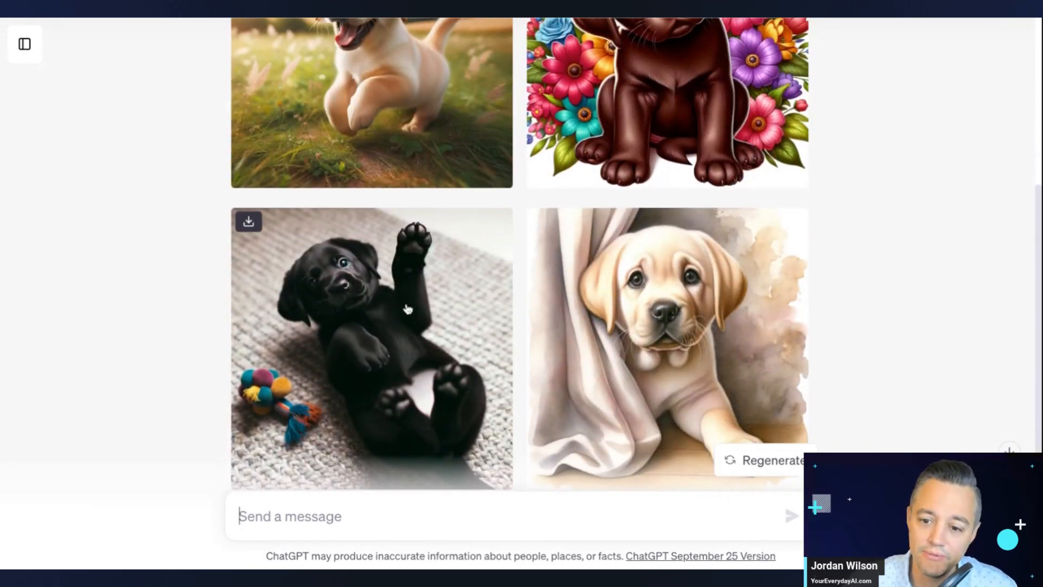
scroll("up", 3)
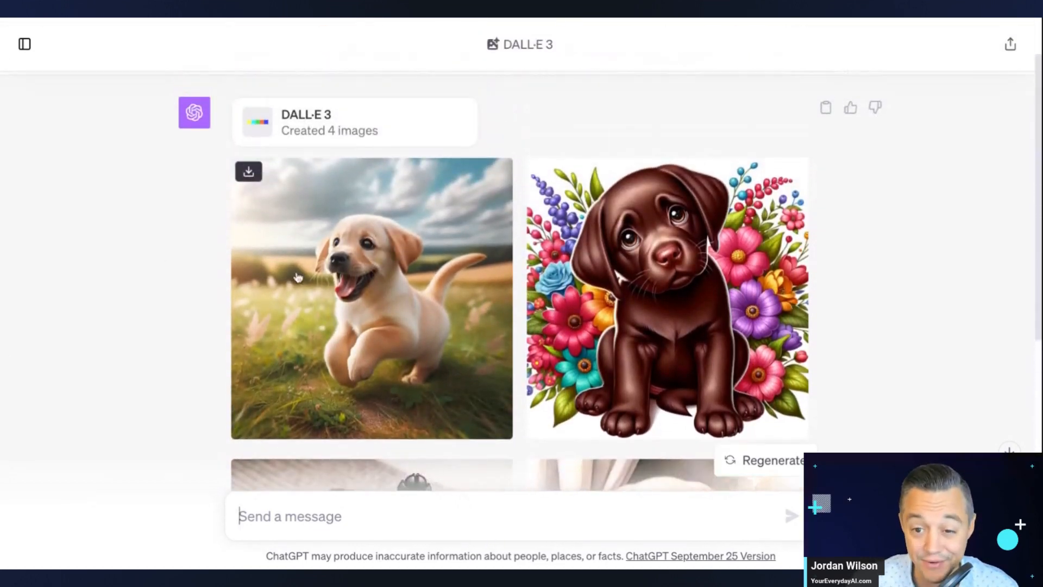
scroll("down", 3)
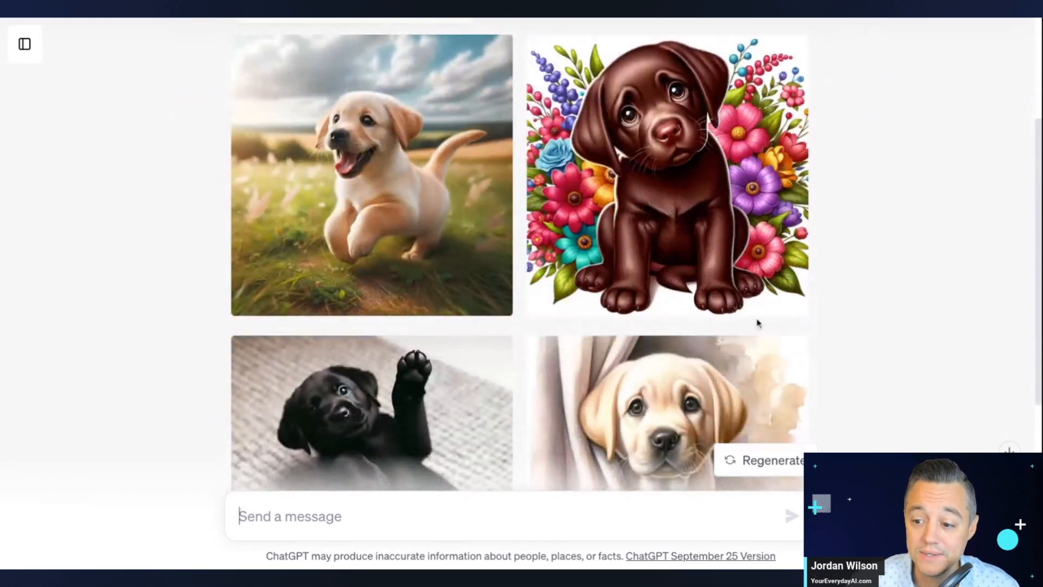
scroll("down", 3)
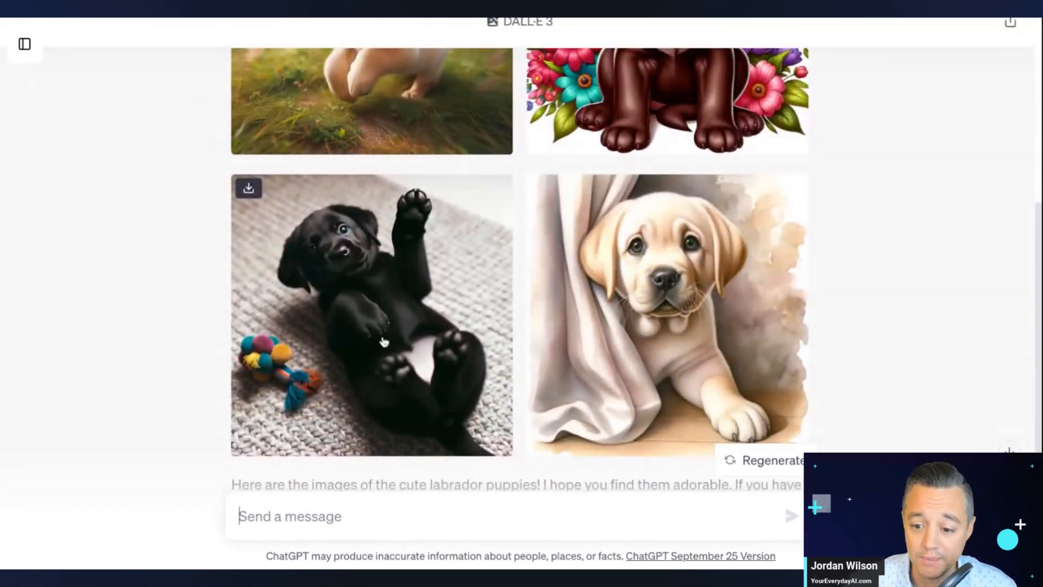
left_click(371, 314)
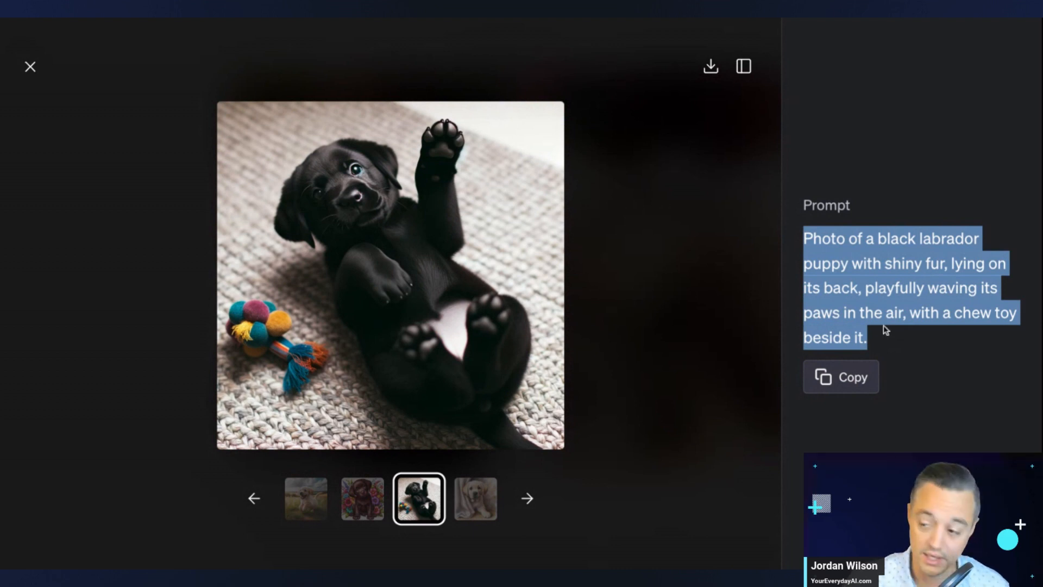
Copy the black puppy's prompt and change it to a yellow, photorealistic labrador.
left_click(30, 66)
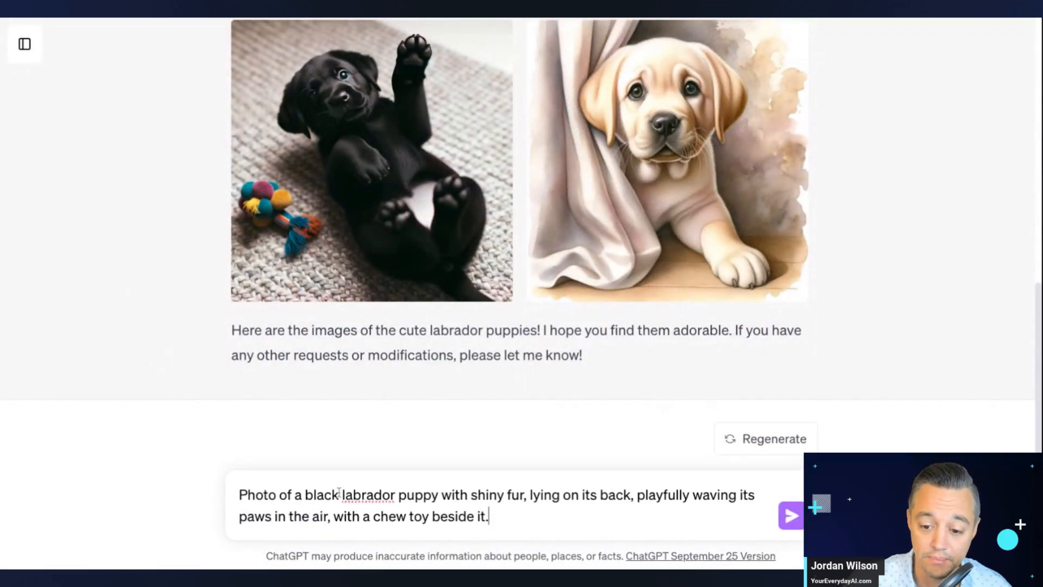
double_click(321, 495)
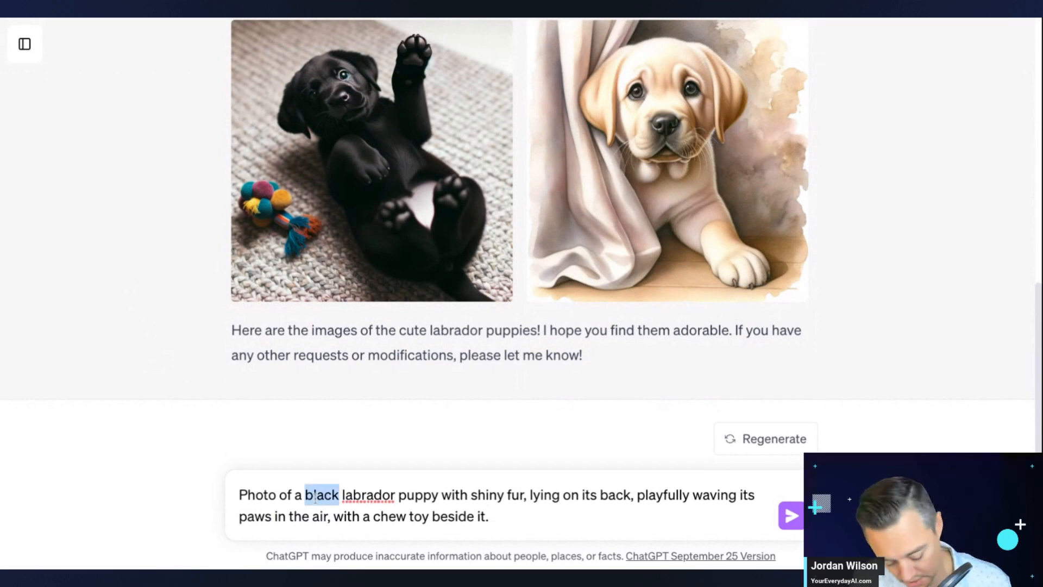
type("yellow")
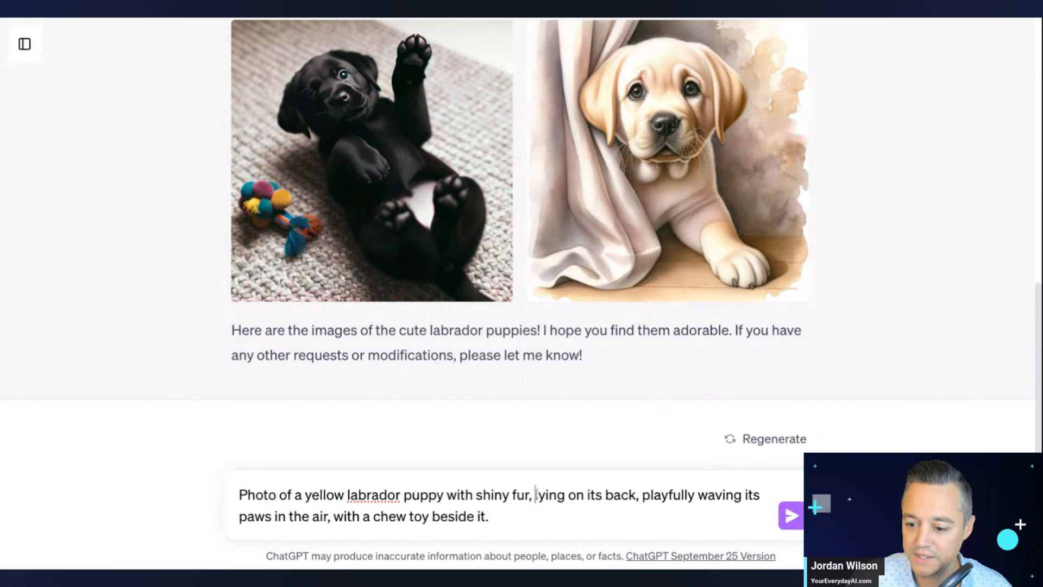
type("photor")
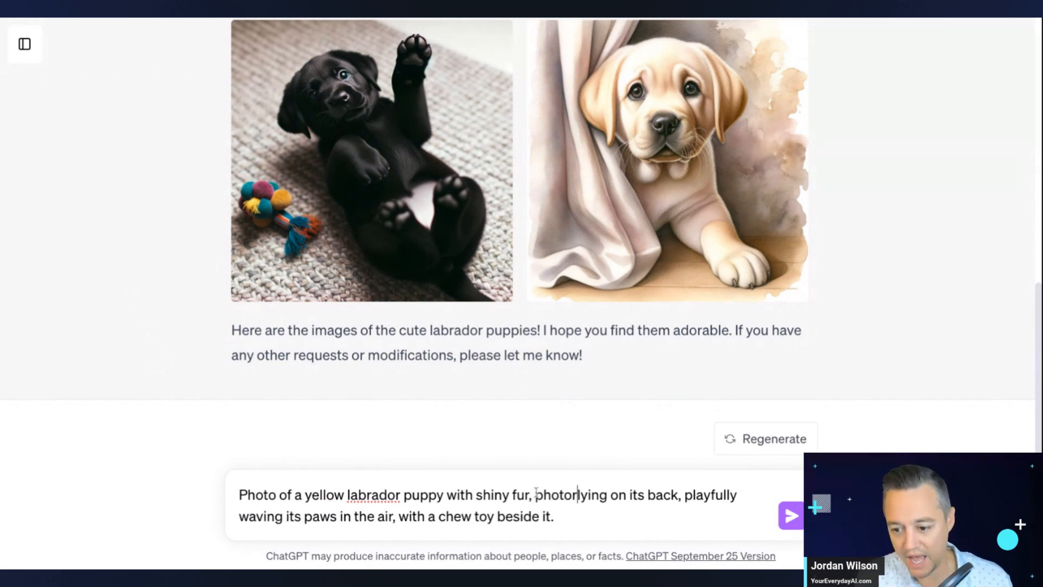
type("ealistic, stock image,")
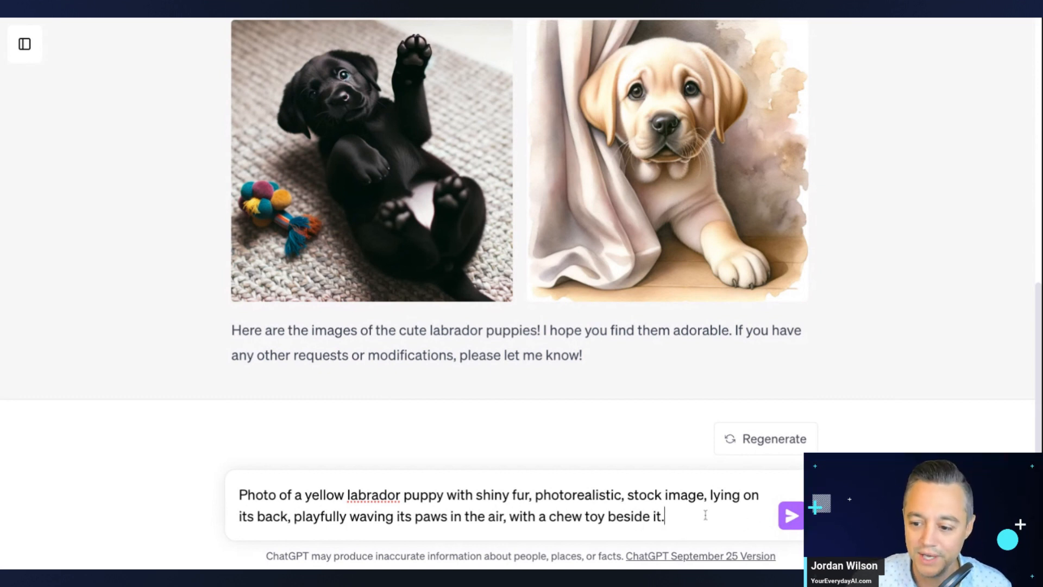
Send the yellow labrador prompt and wait for four photorealistic puppy images.
left_click(791, 516)
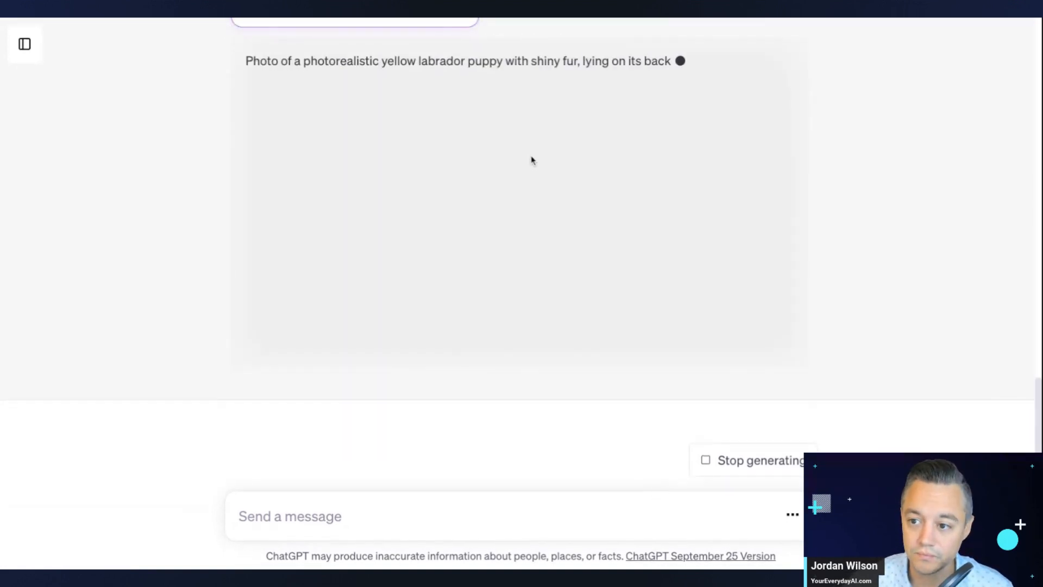
scroll("up", 3)
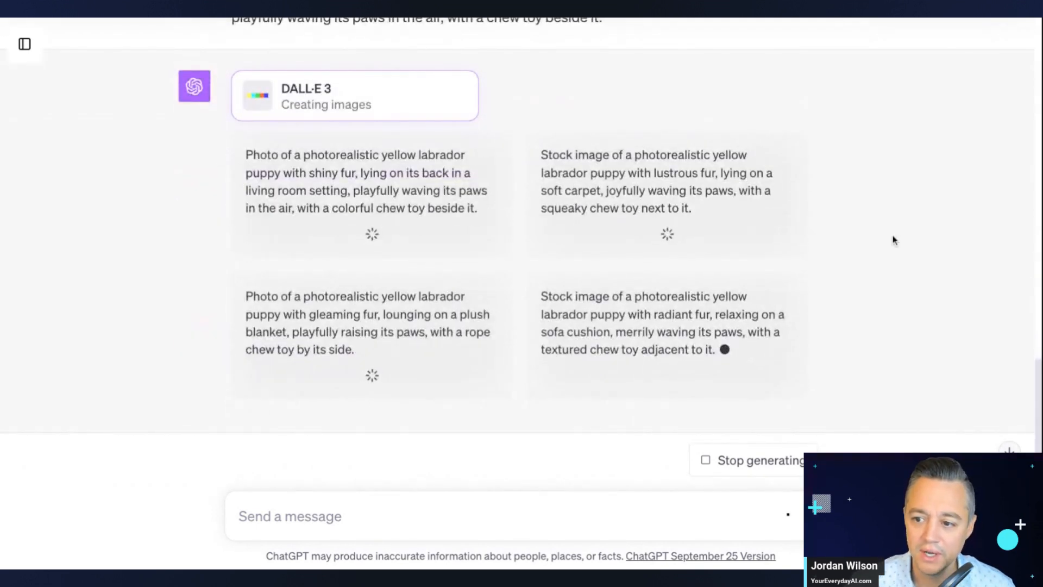
scroll("up", 3)
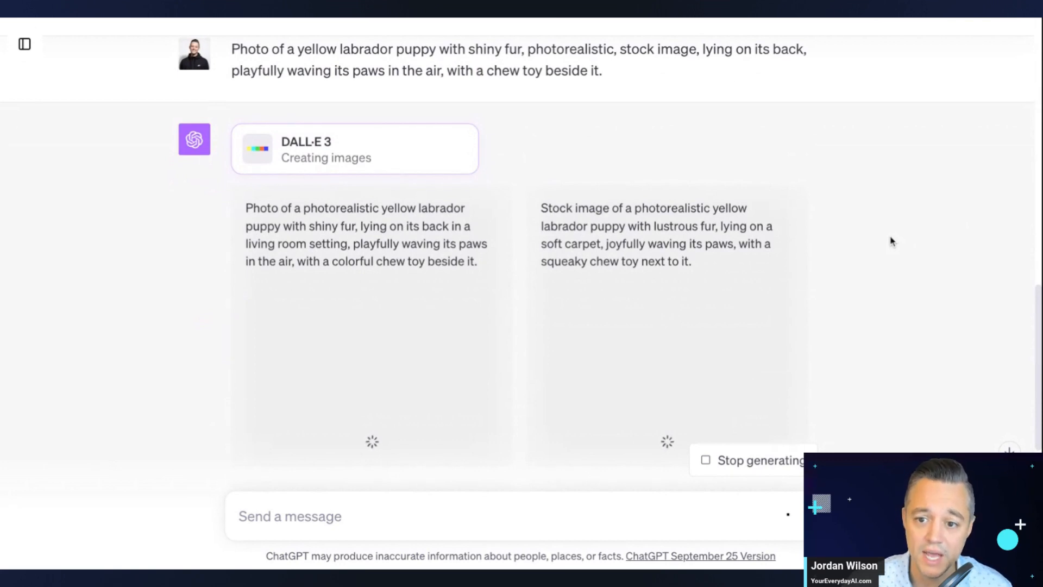
scroll("down", 3)
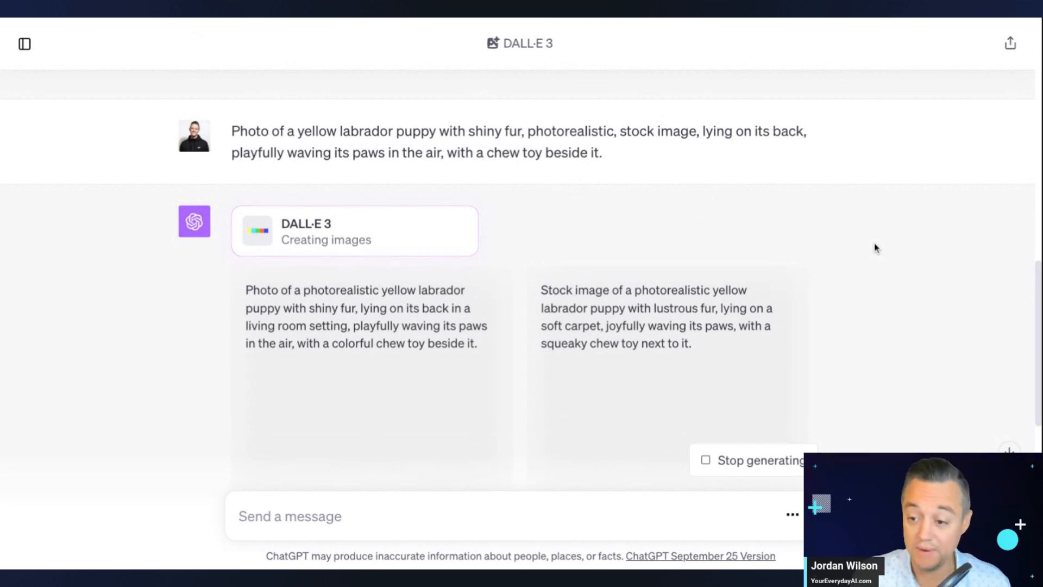
scroll("down", 3)
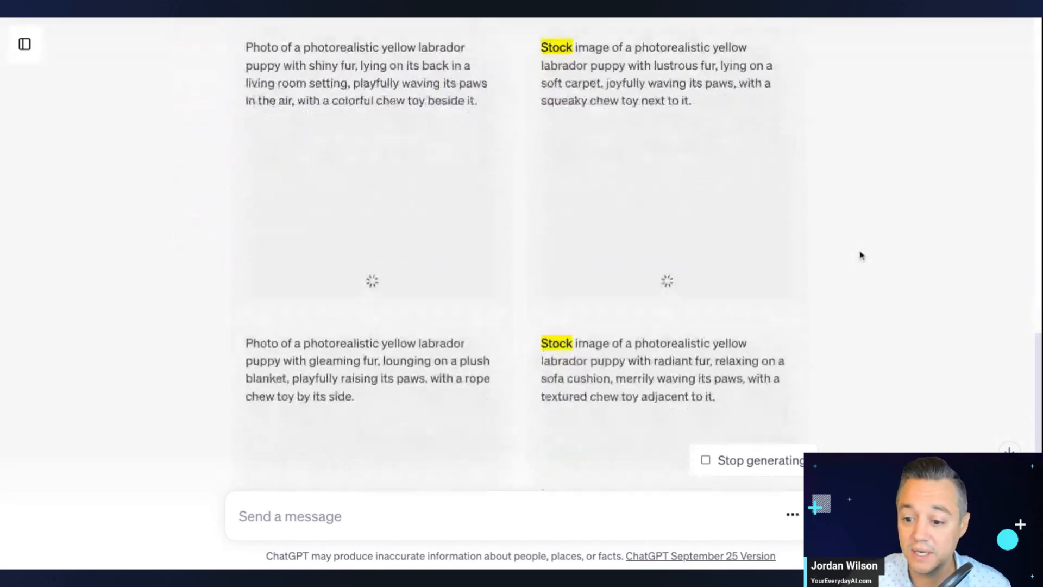
scroll("up", 3)
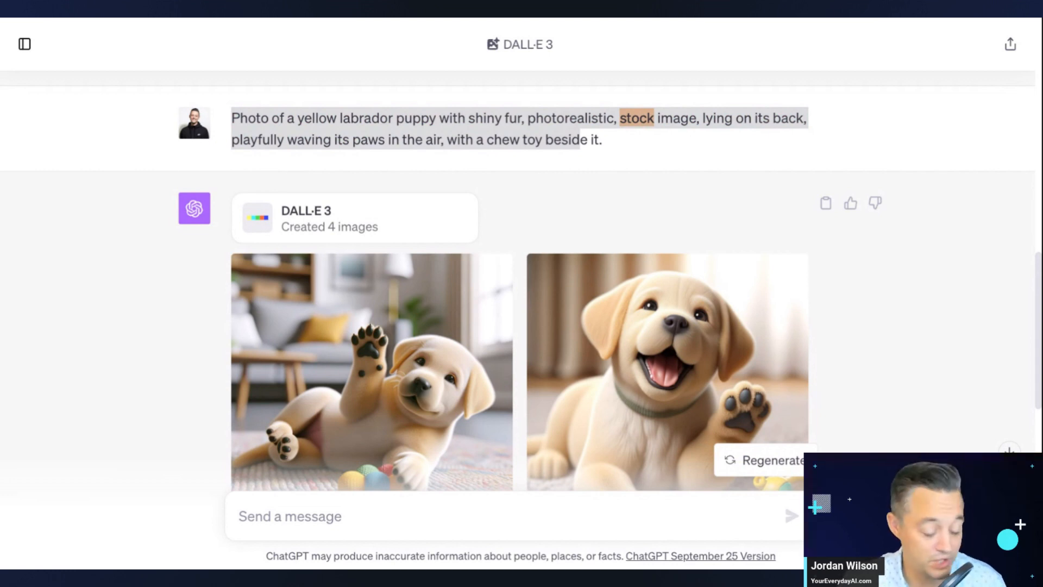
scroll("down", 3)
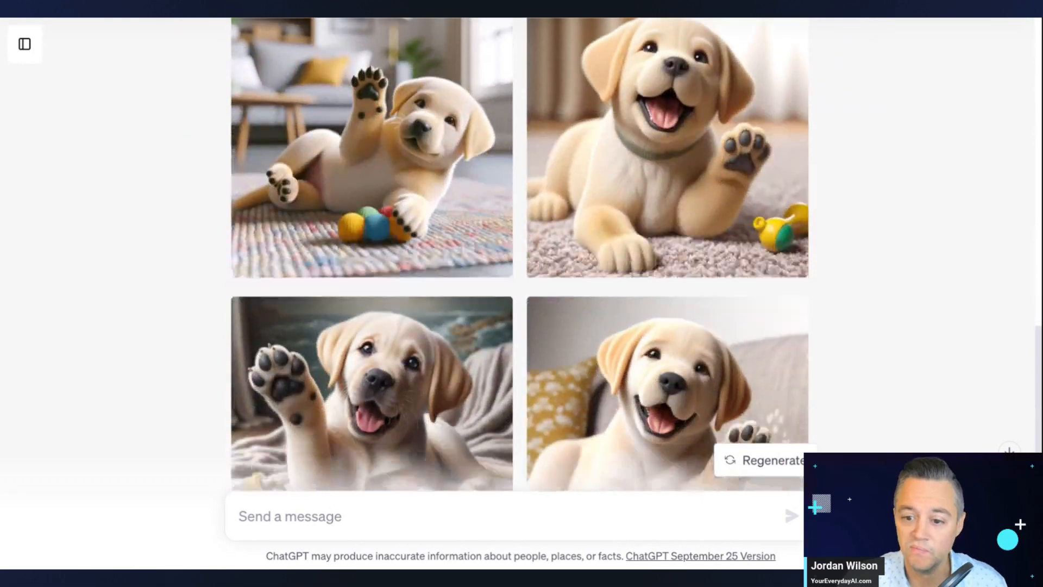
scroll("up", 3)
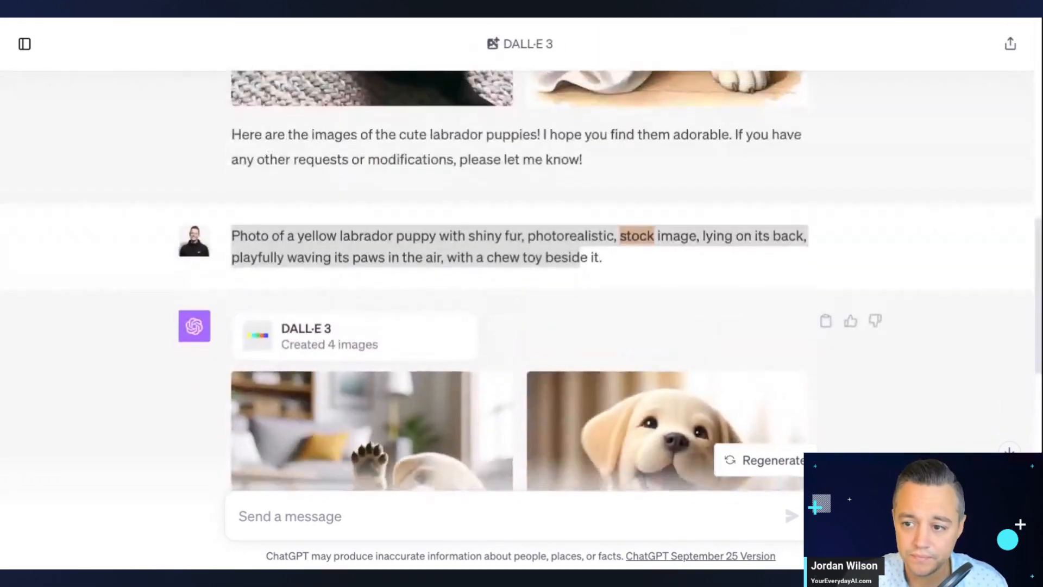
scroll("down", 3)
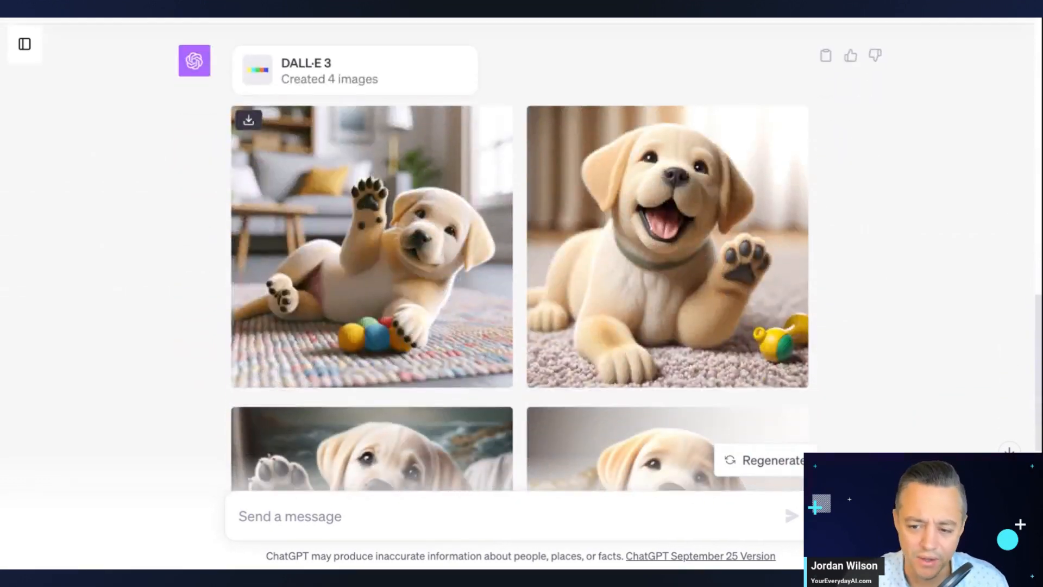
scroll("down", 3)
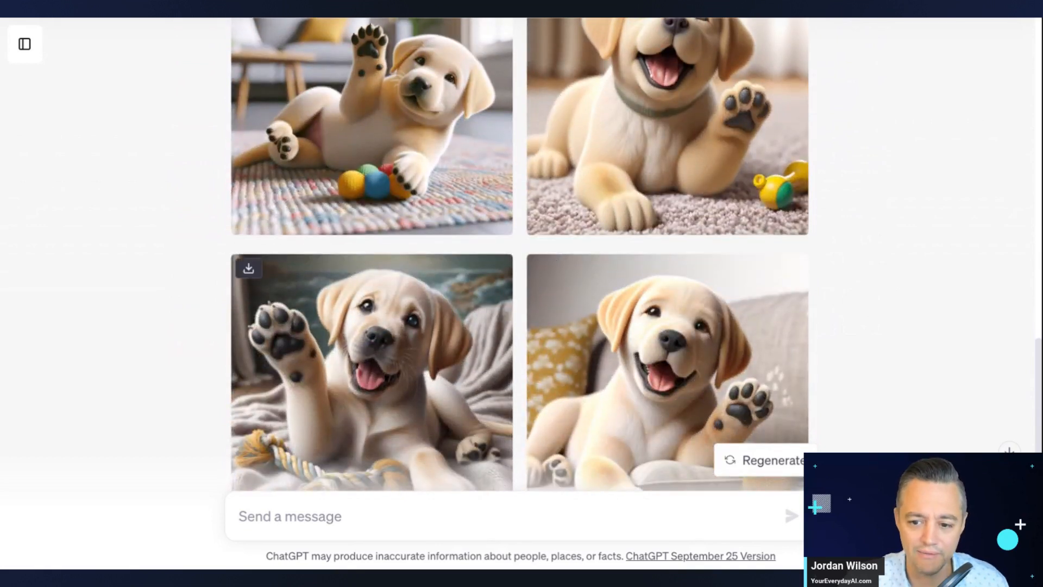
scroll("up", 3)
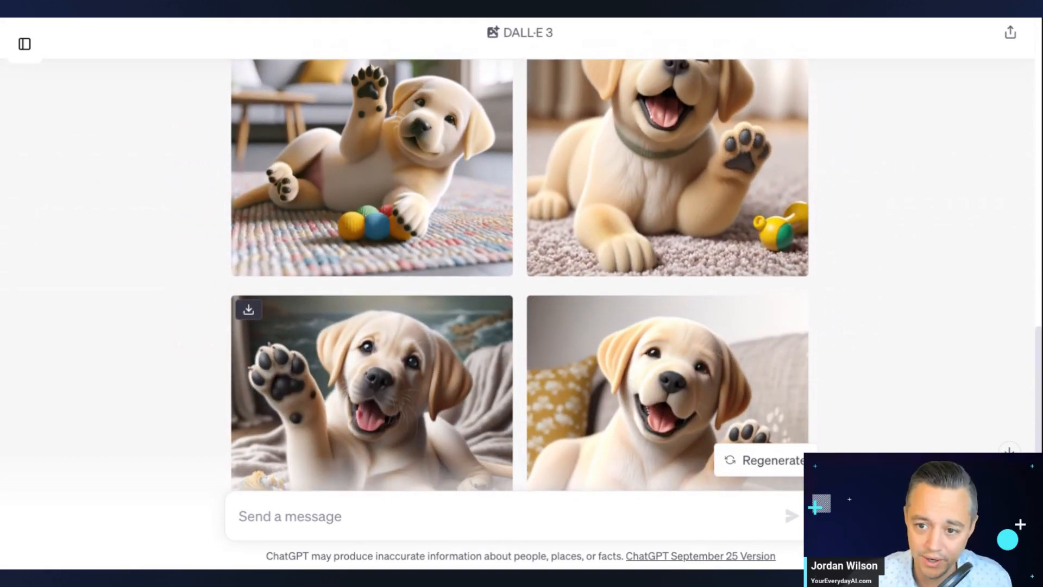
scroll("up", 3)
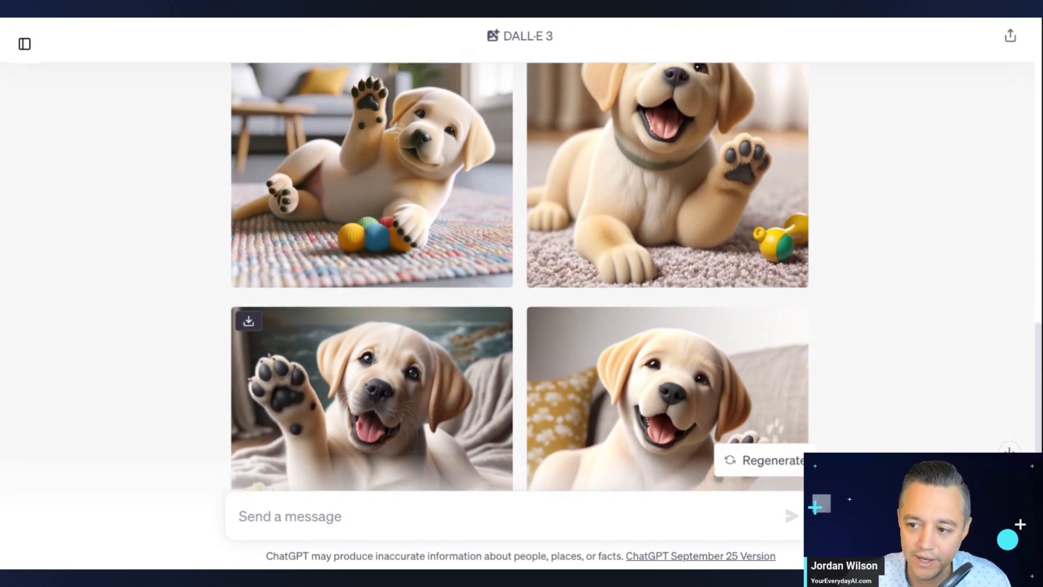
scroll("up", 3)
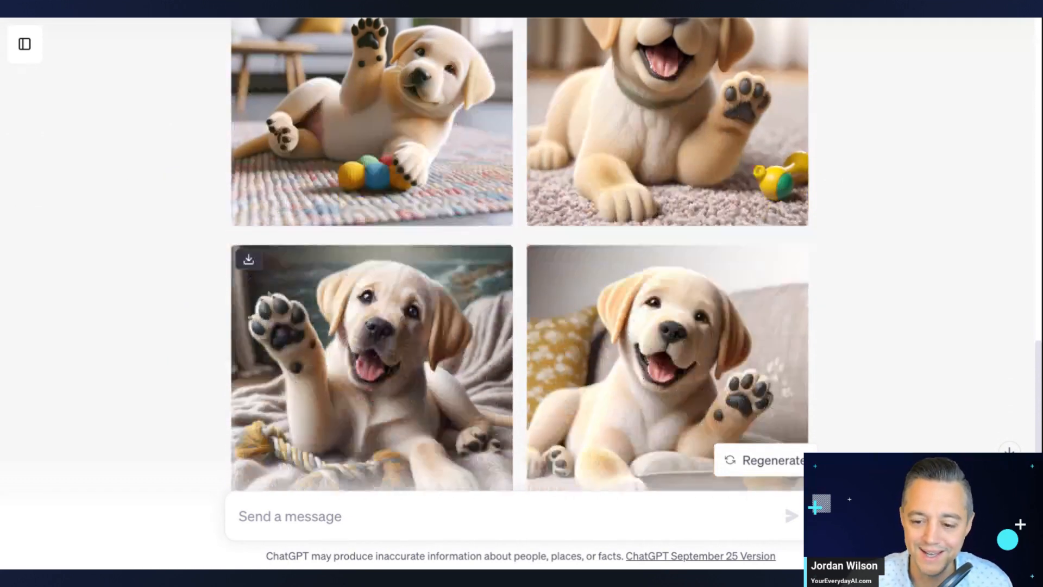
scroll("down", 3)
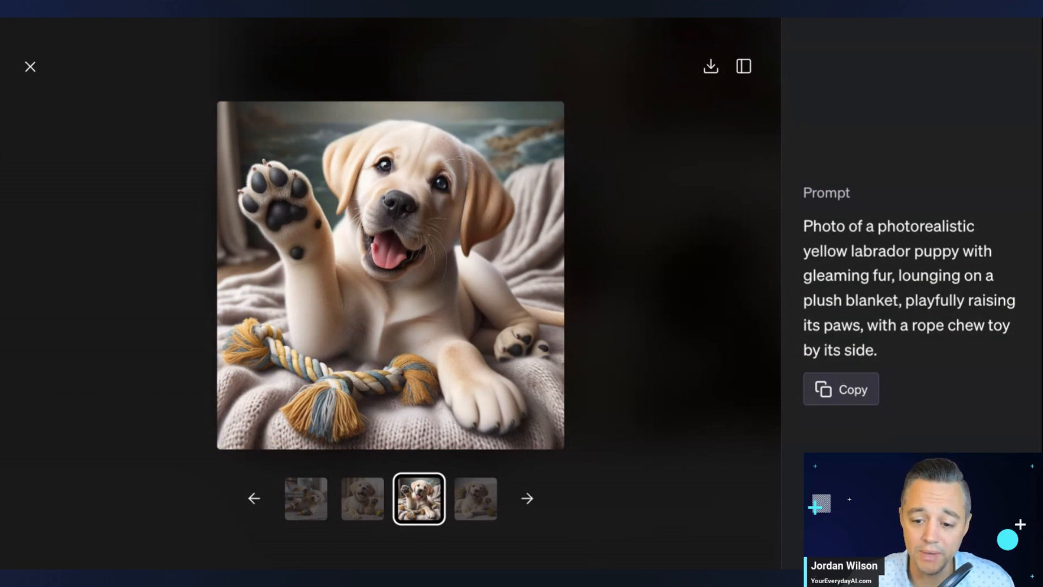
Browse the puppy images and their prompts in the viewer, then download the sofa-cushion puppy.
left_click(361, 498)
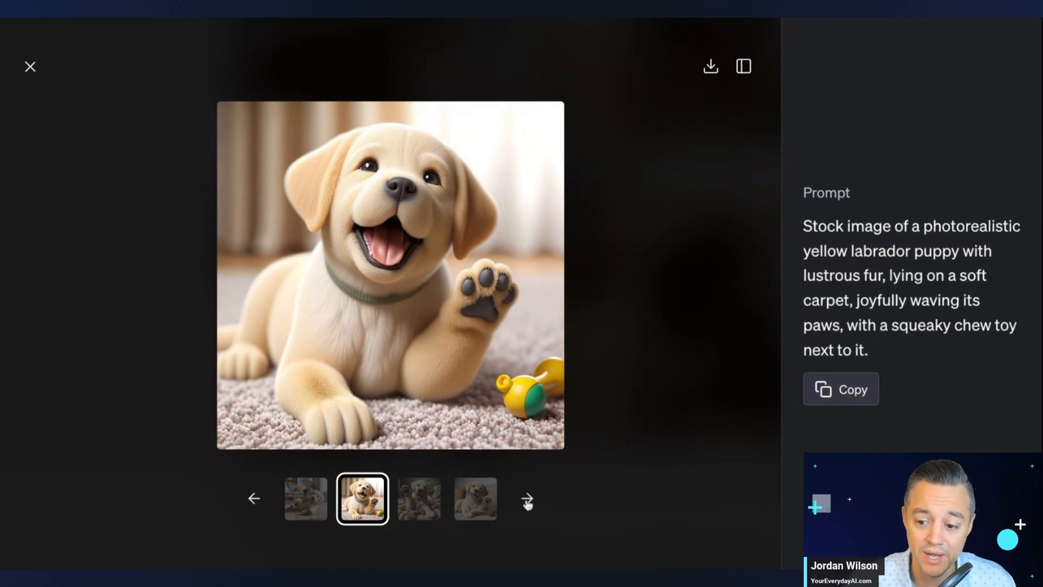
left_click(418, 498)
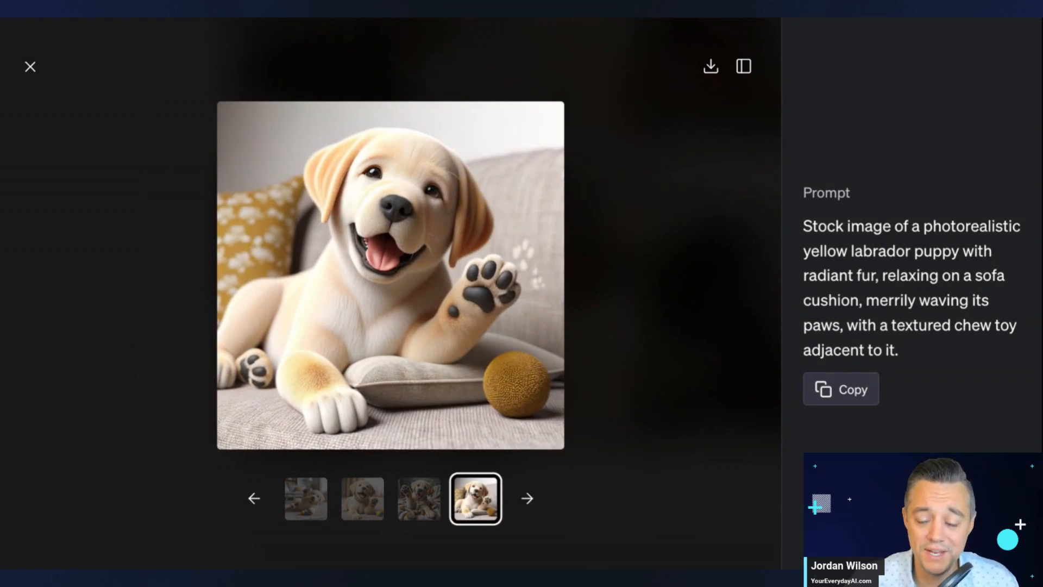
mouse_move(906, 71)
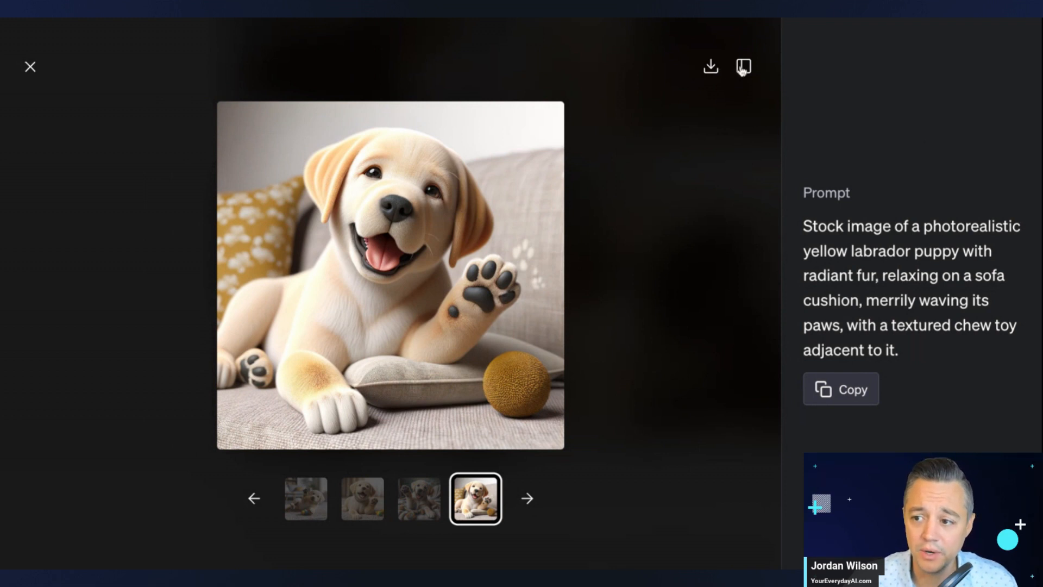
left_click(744, 66)
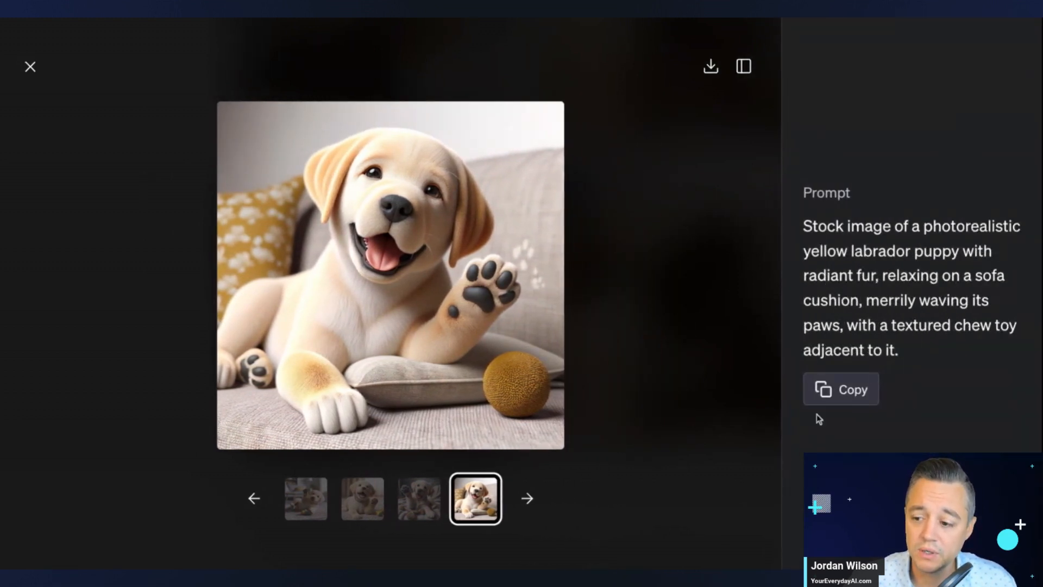
left_click(840, 388)
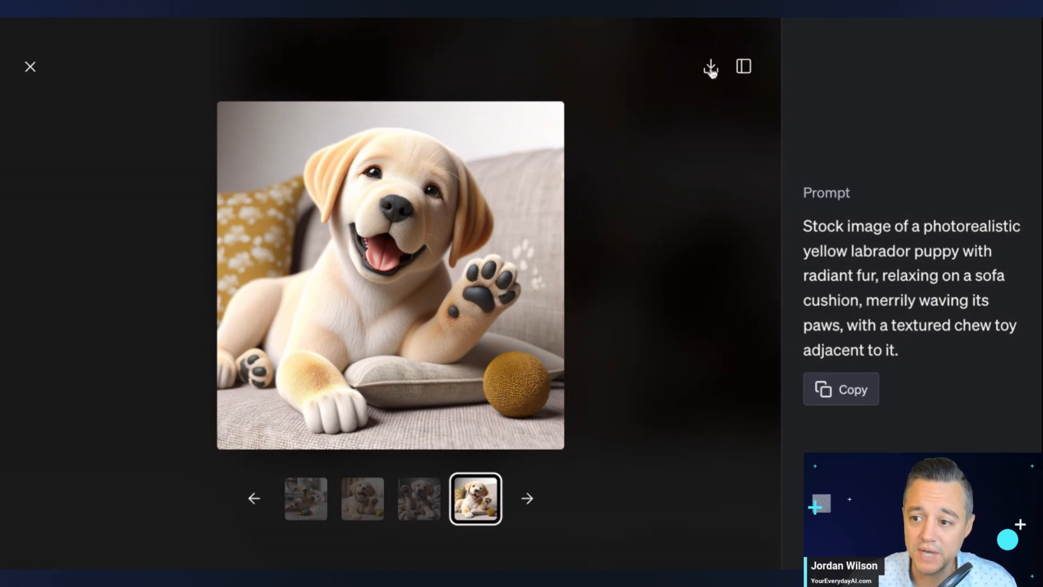
left_click(30, 67)
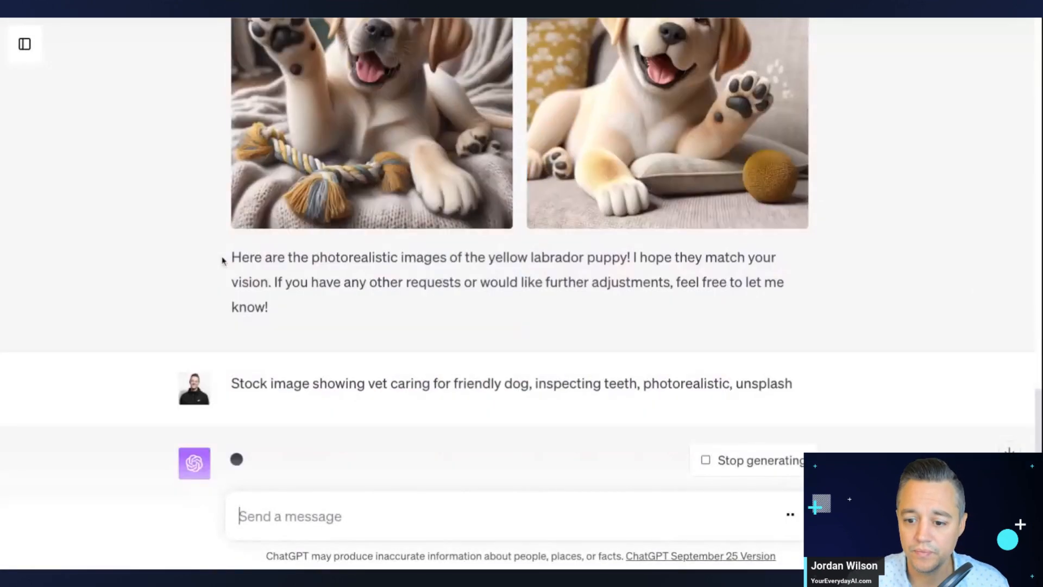
Scroll the chat while DALL·E 3 generates the vet-and-dog stock images.
scroll("down", 3)
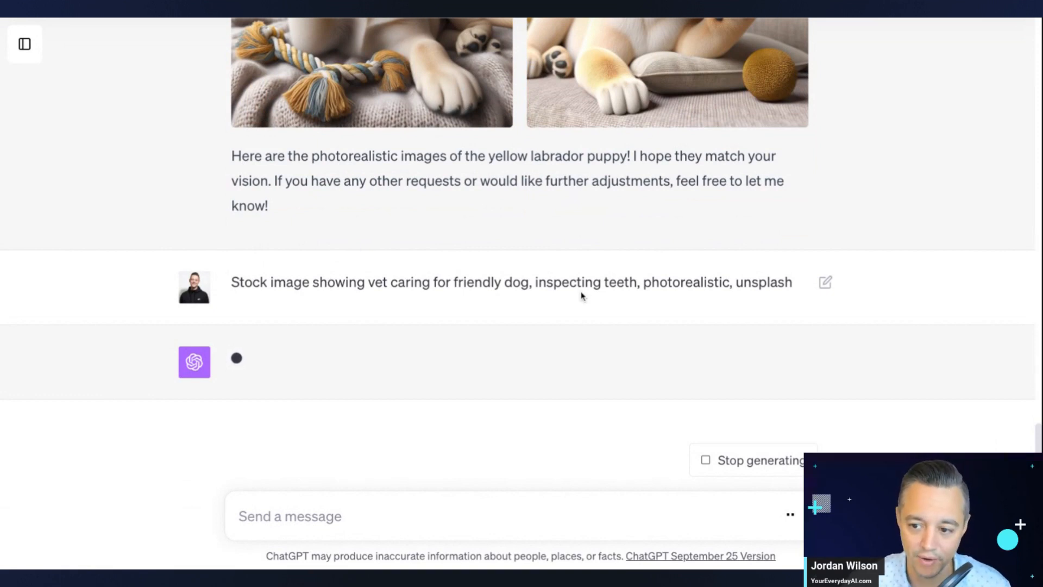
mouse_move(732, 272)
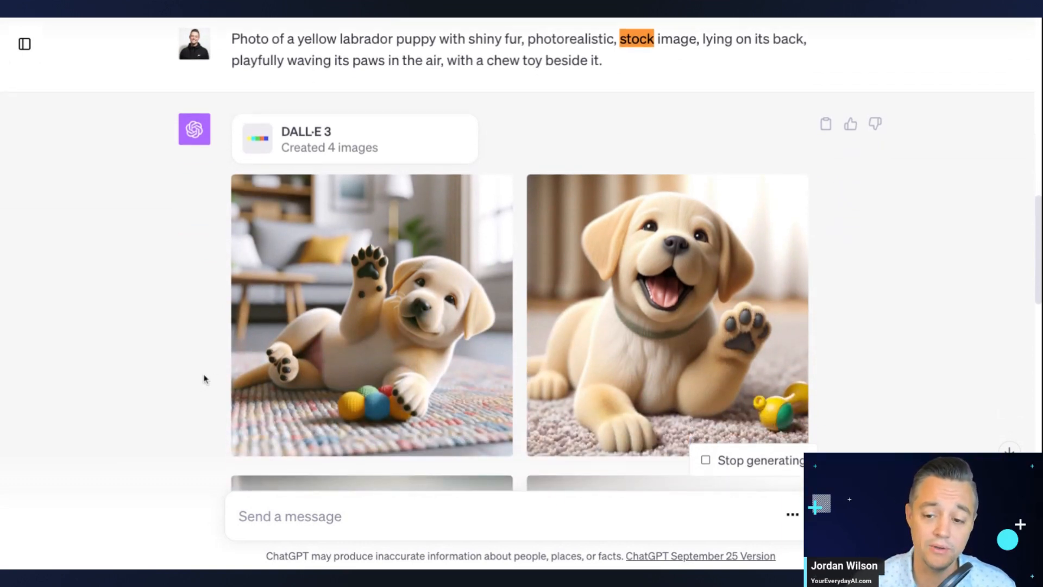
scroll("down", 3)
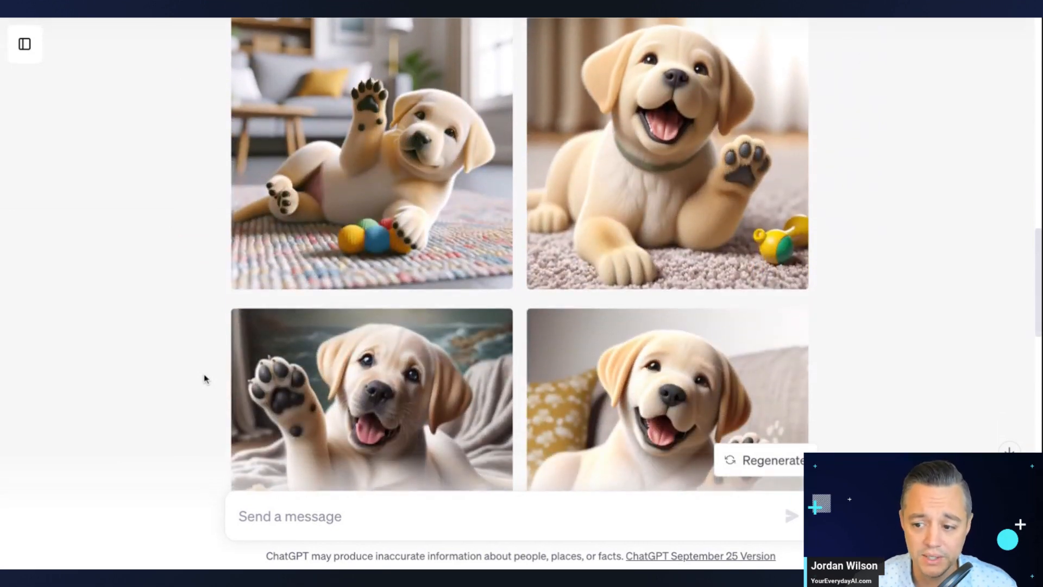
scroll("down", 3)
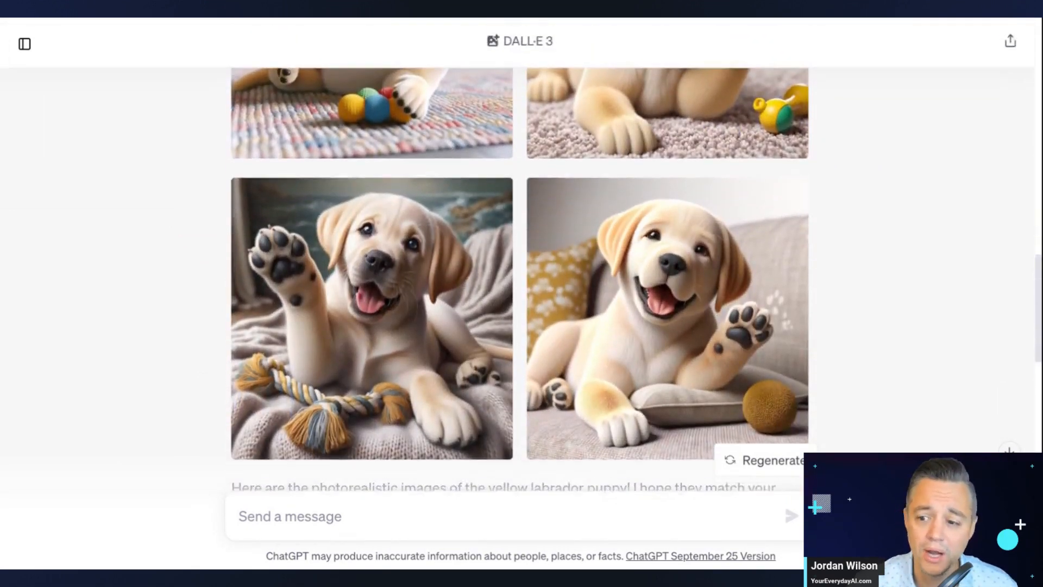
scroll("up", 3)
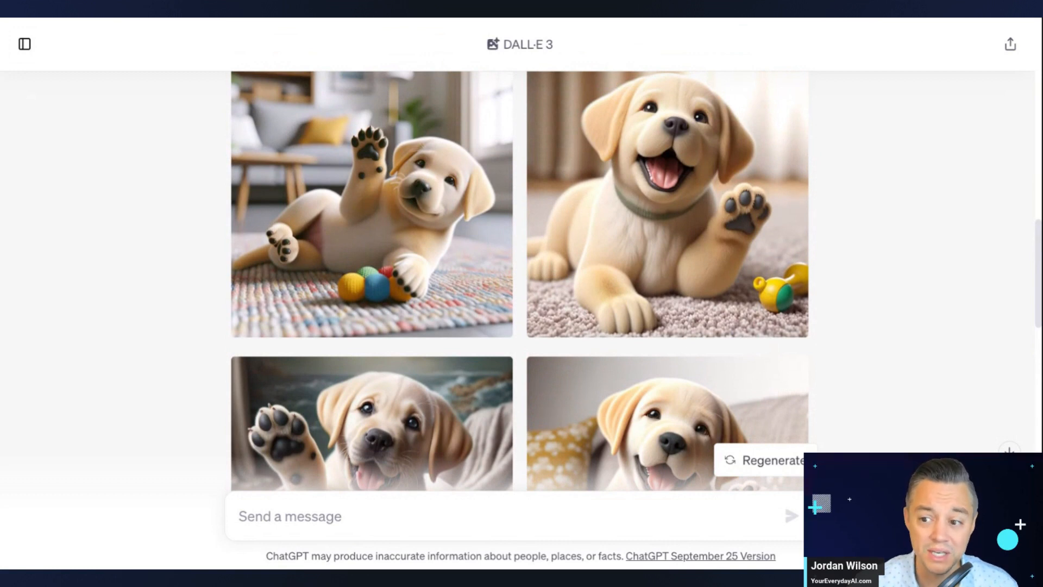
scroll("down", 3)
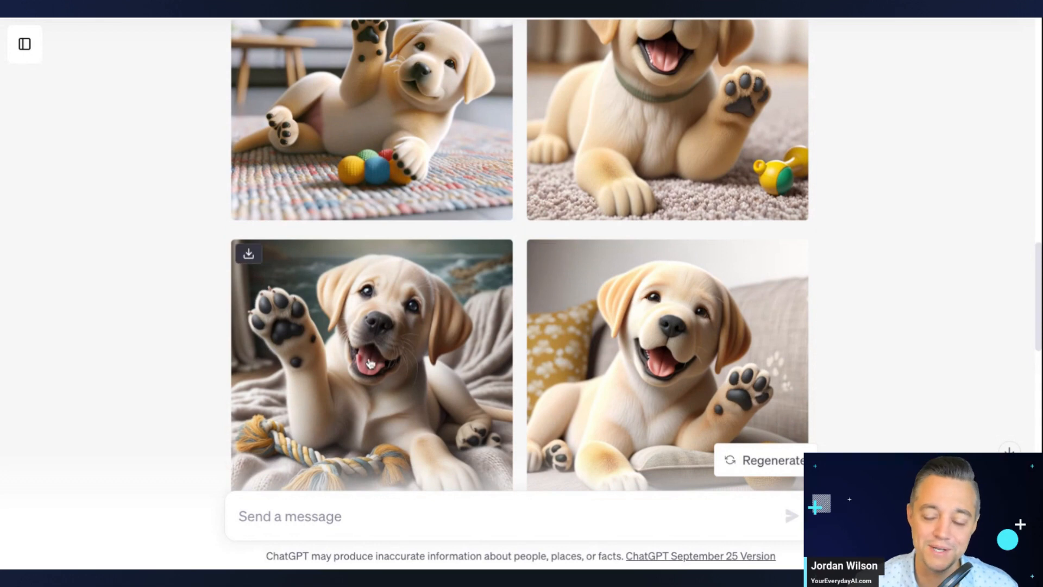
scroll("down", 3)
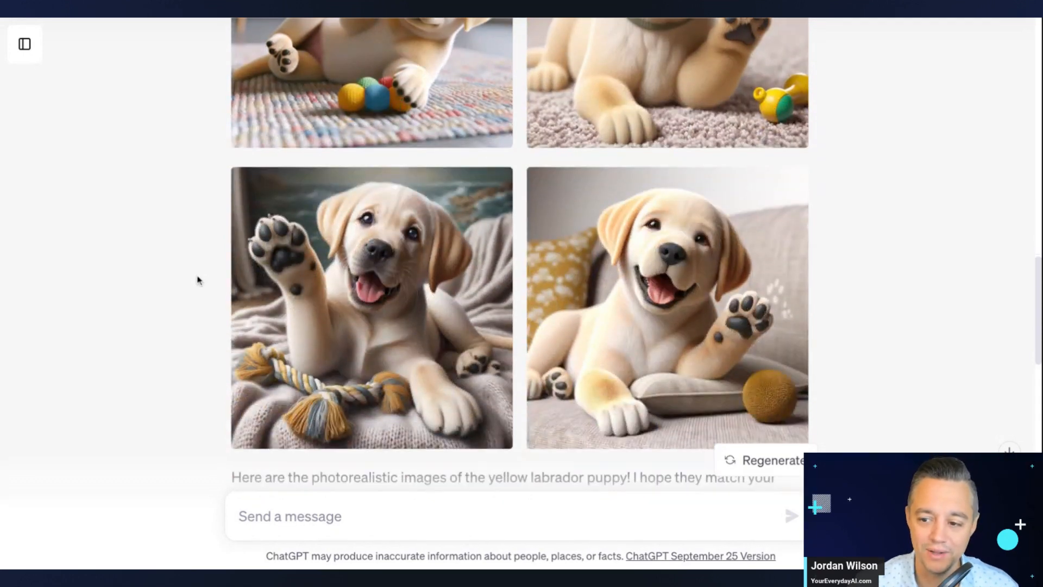
scroll("up", 3)
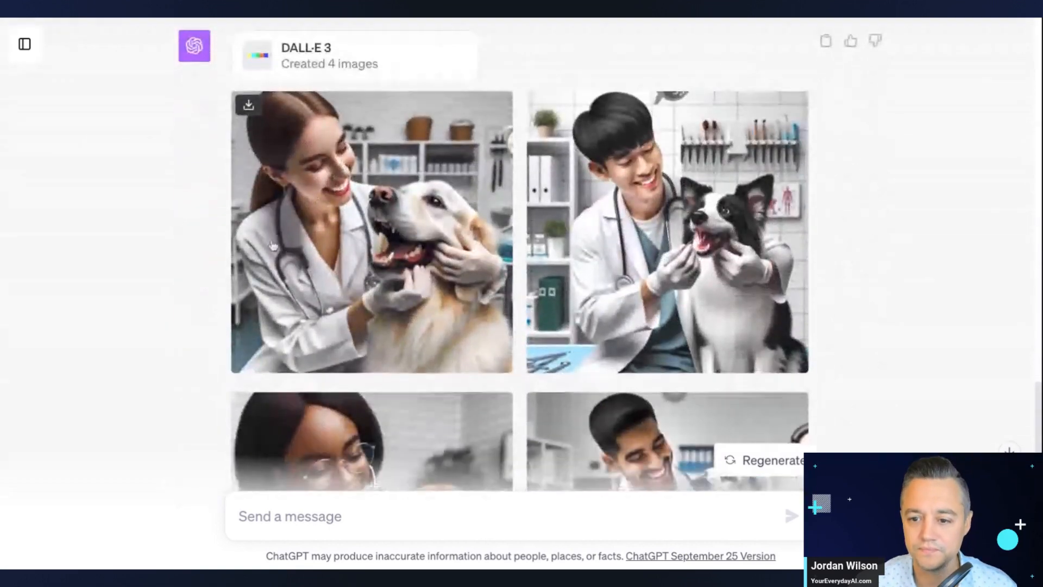
Scroll to DALL·E 3's reply showing the four photorealistic vet-and-dog images.
scroll("down", 3)
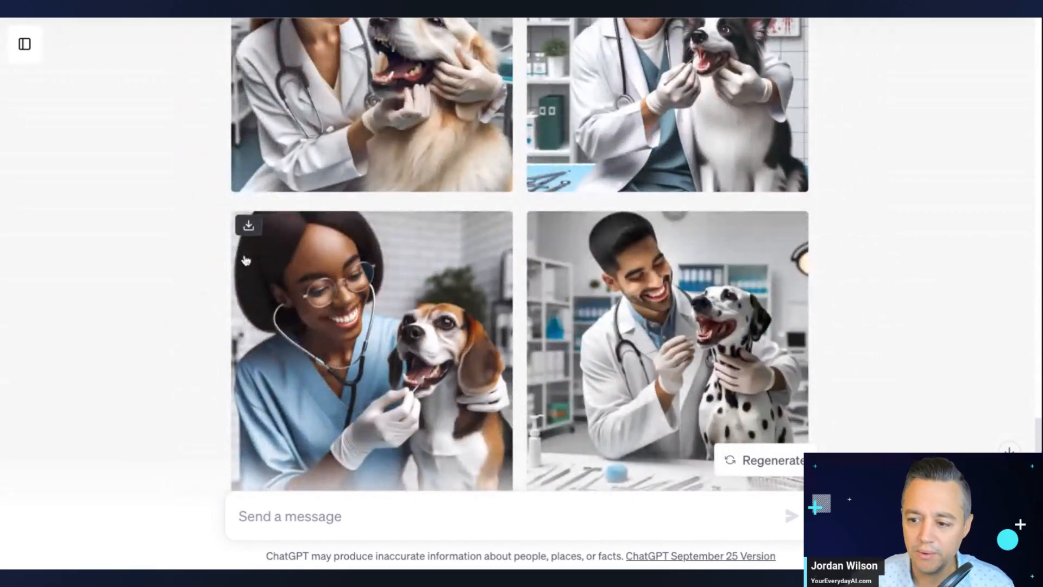
scroll("up", 3)
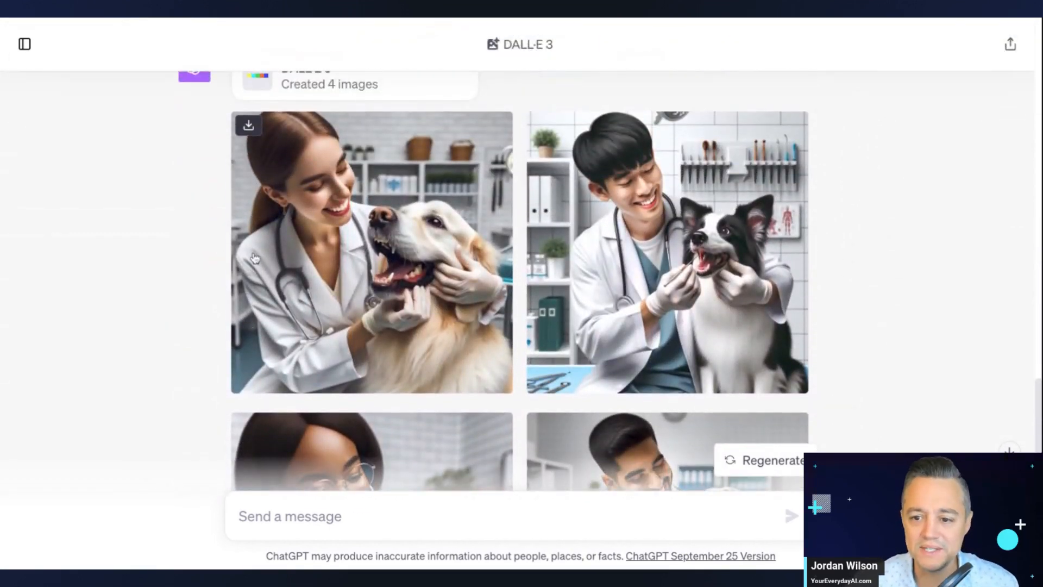
scroll("down", 3)
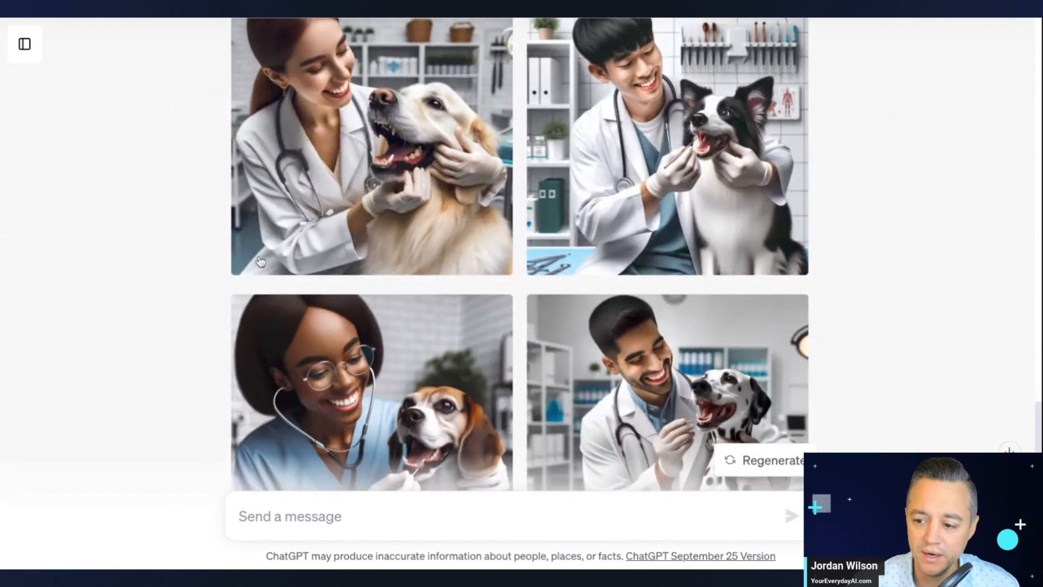
scroll("down", 3)
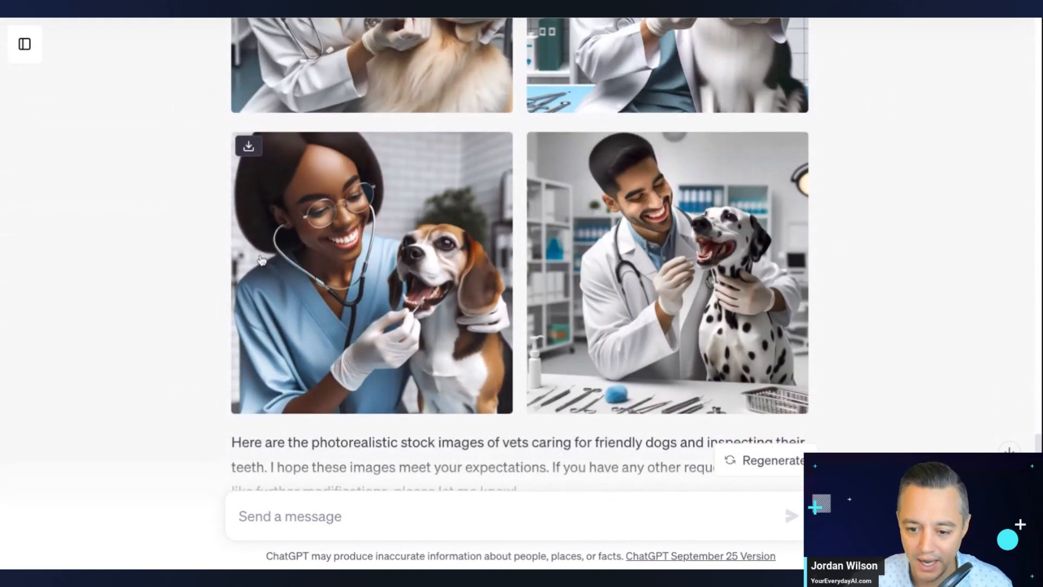
scroll("up", 3)
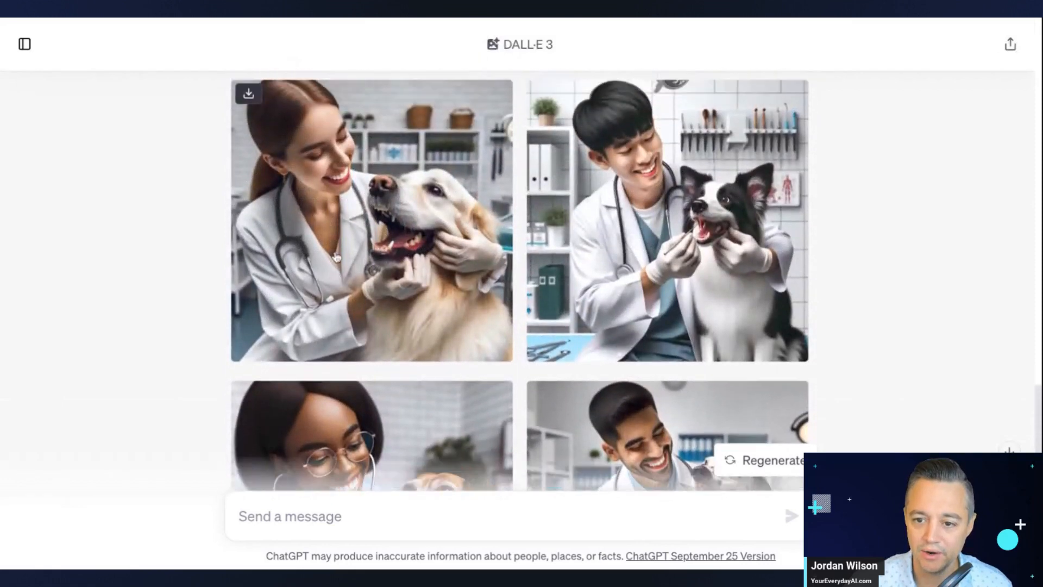
Enlarge the vet images, viewing border collie and dalmatian, ending on the golden retriever.
left_click(372, 221)
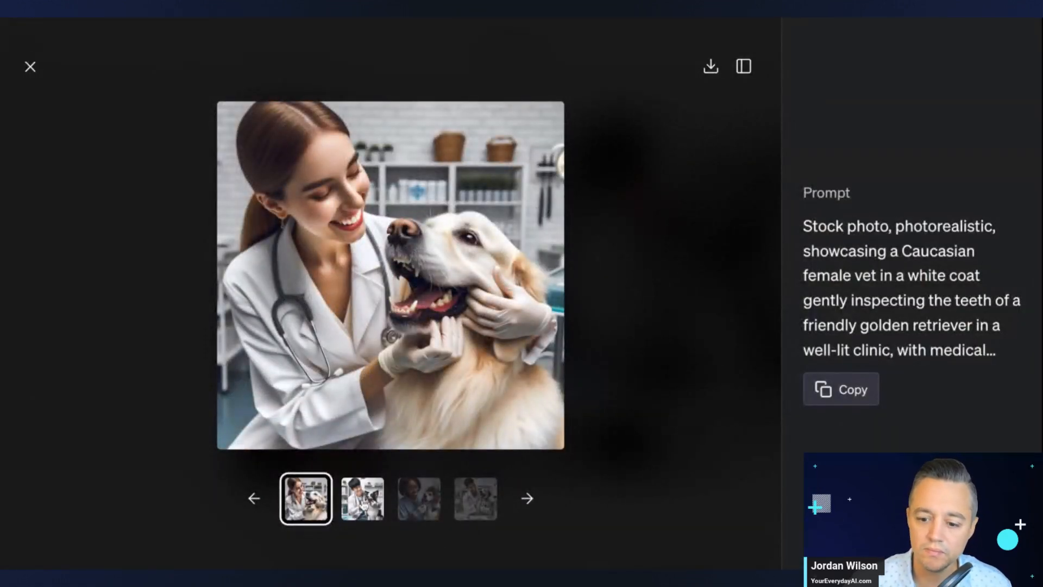
left_click(362, 498)
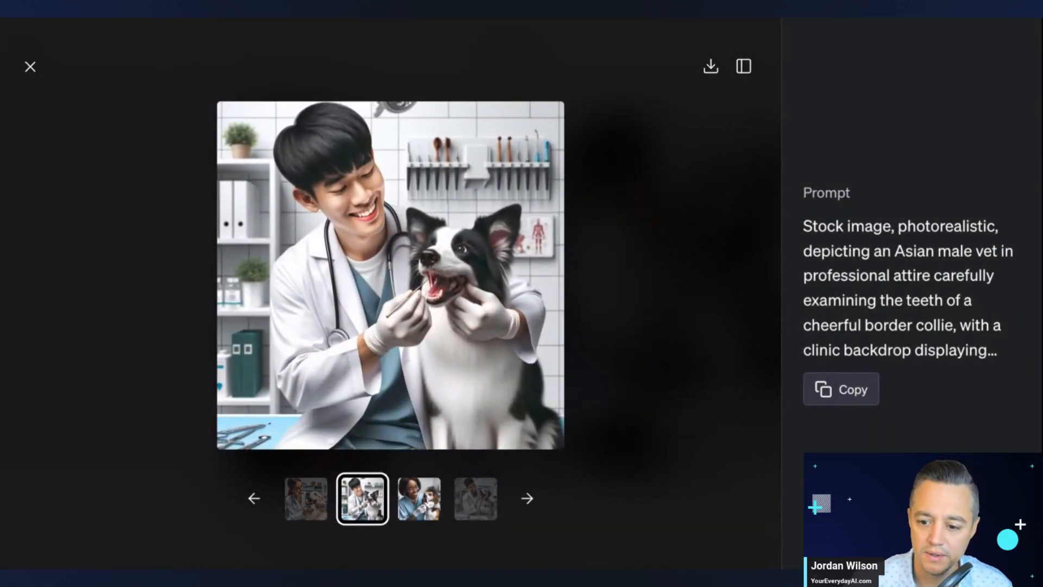
left_click(475, 499)
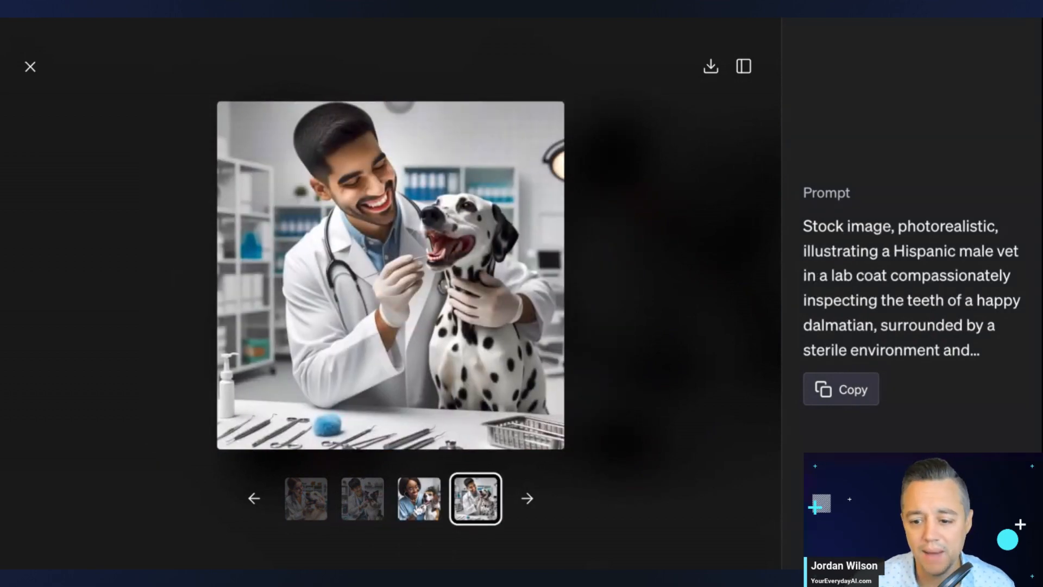
left_click(362, 498)
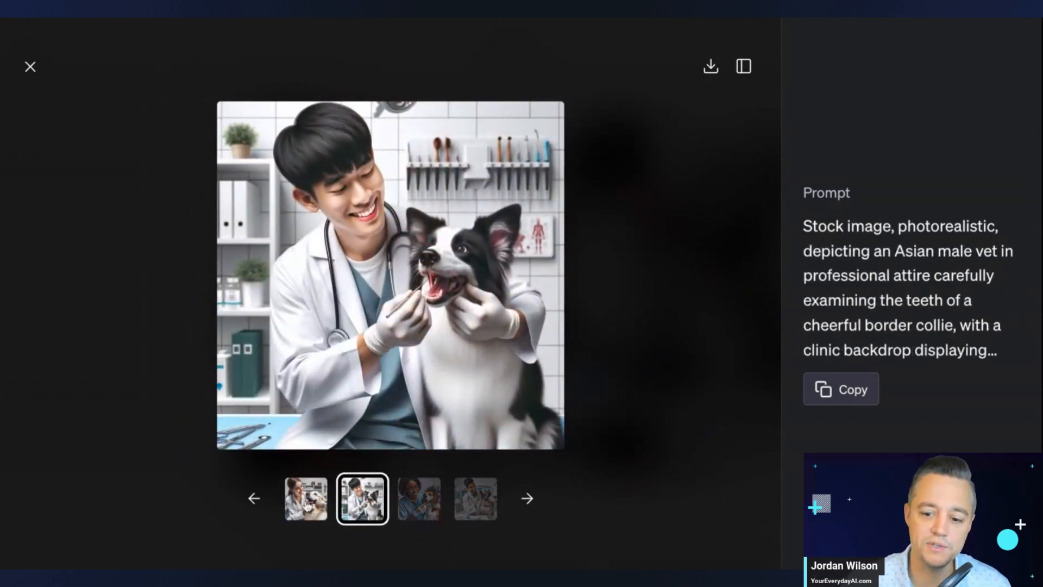
left_click(305, 499)
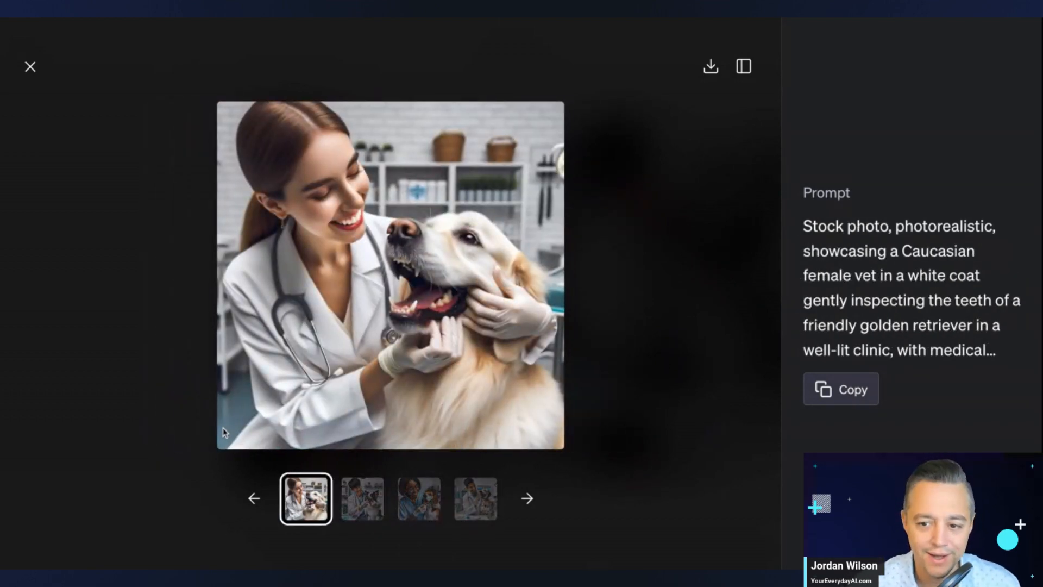
mouse_move(209, 154)
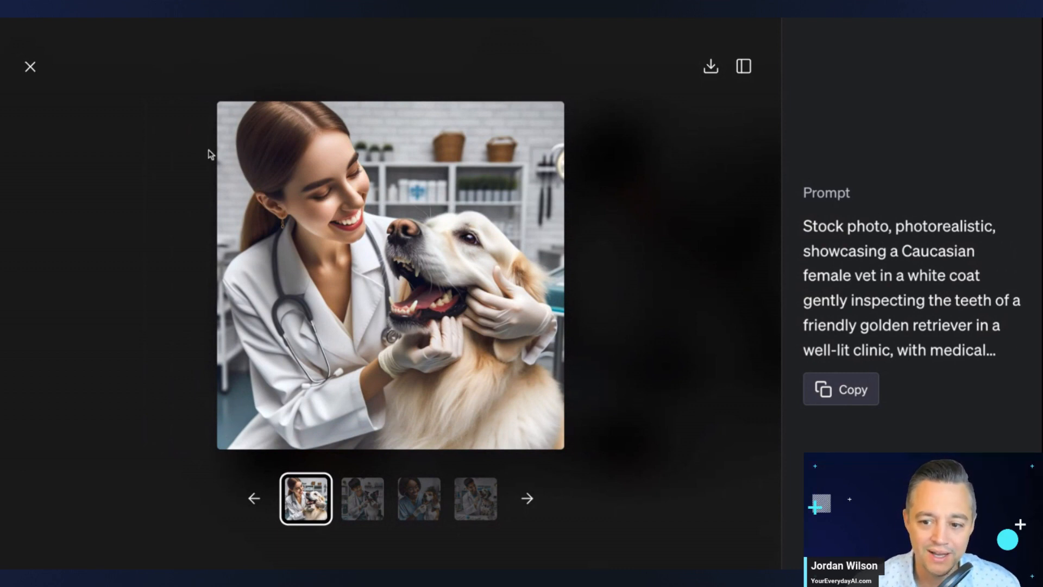
mouse_move(412, 280)
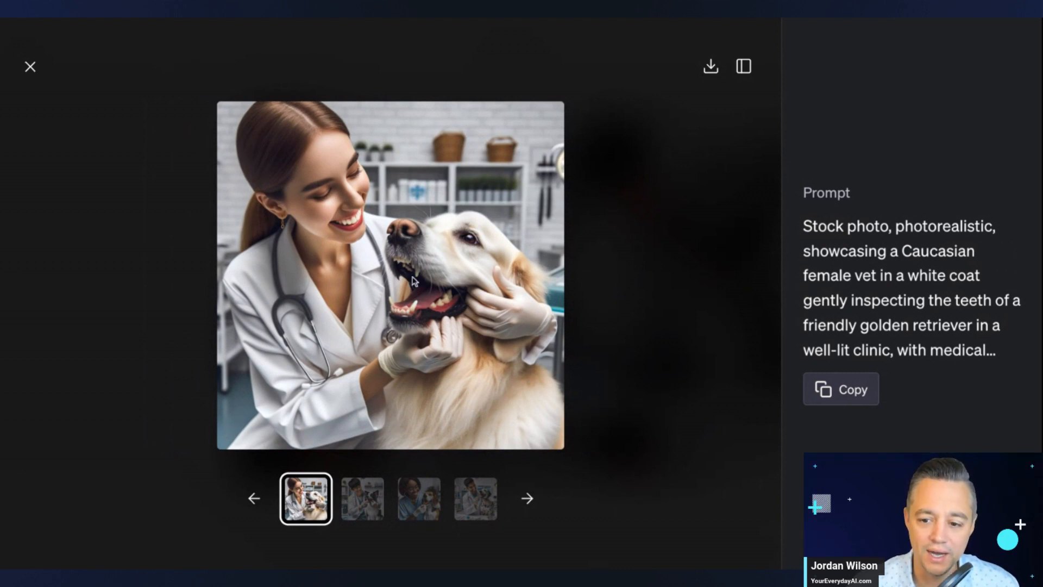
mouse_move(492, 300)
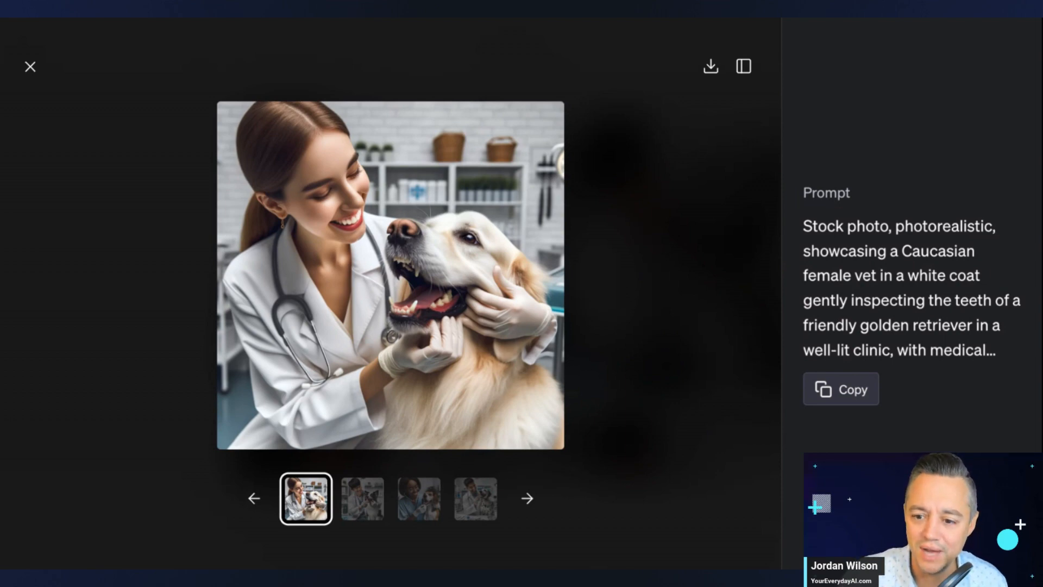
Switch to Discord's Midjourney history and scroll to the Elon Musk's X AI-training prompt.
left_click(30, 66)
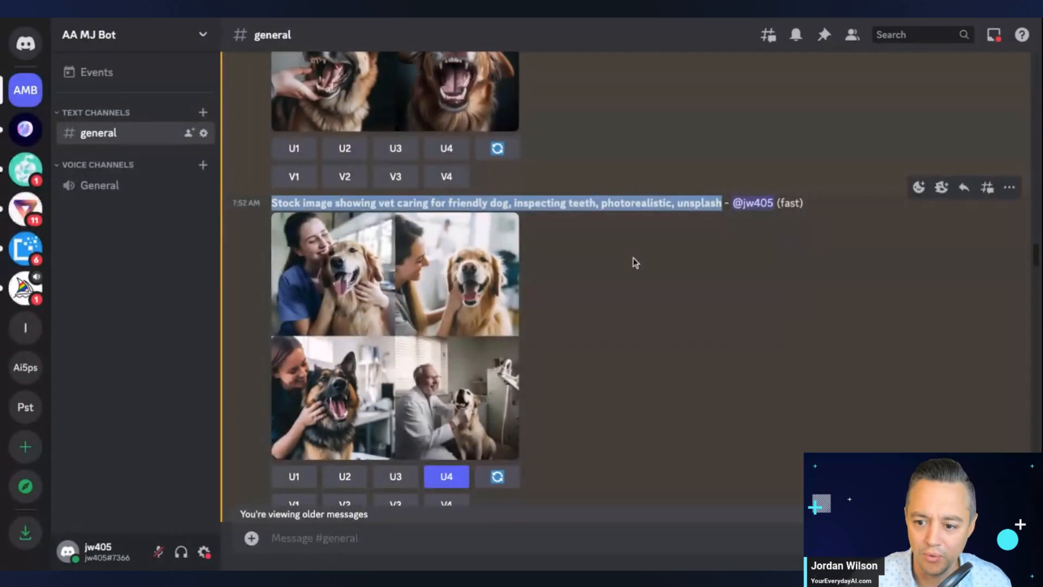
scroll("down", 3)
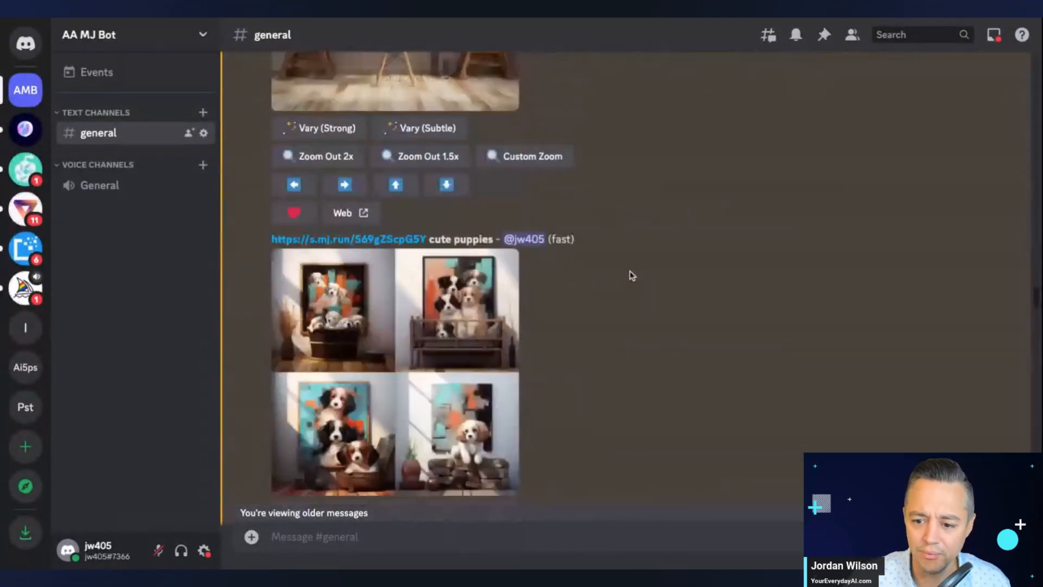
scroll("down", 3)
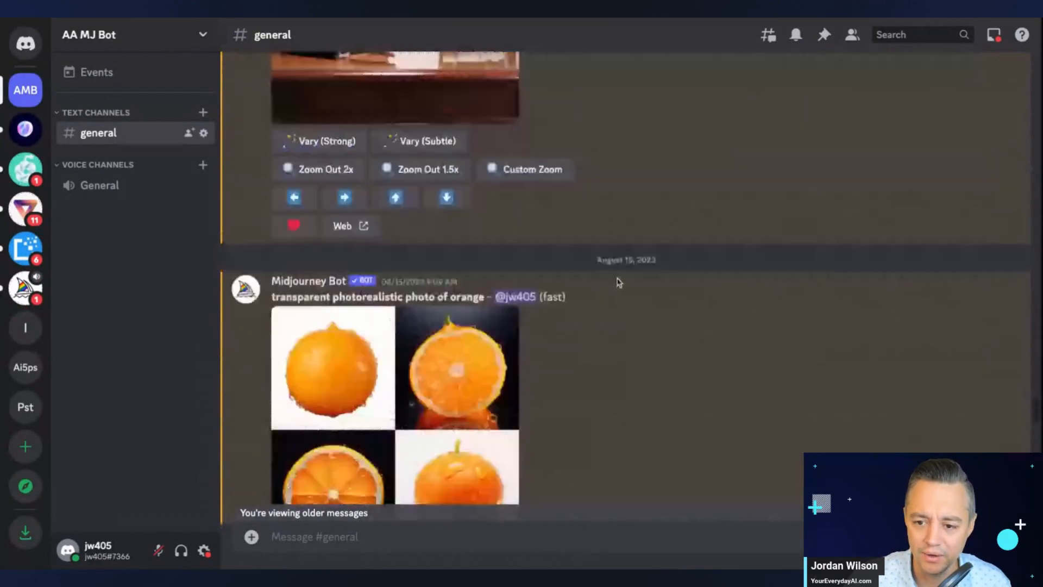
scroll("up", 3)
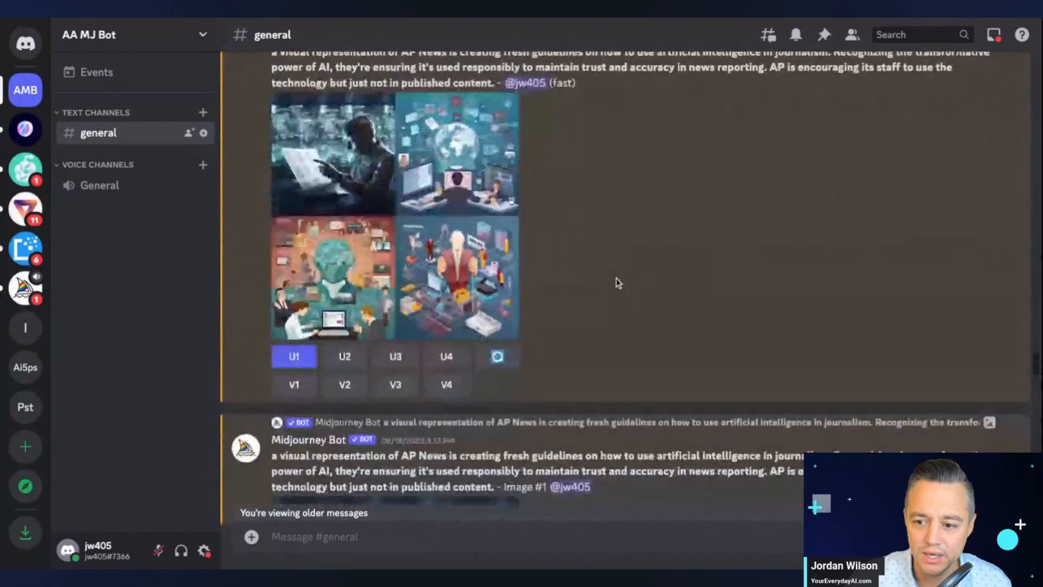
scroll("down", 3)
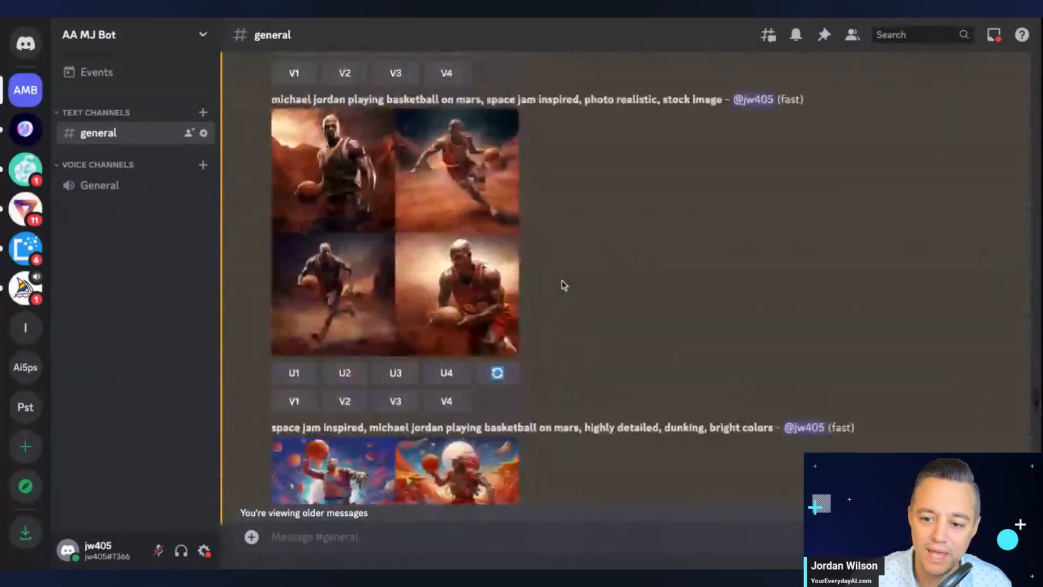
scroll("down", 3)
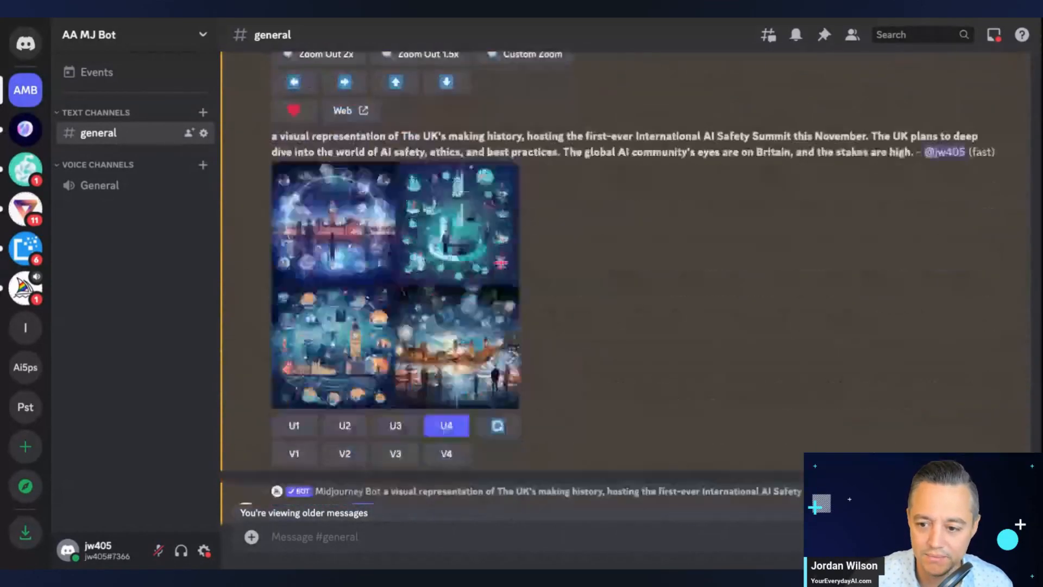
scroll("down", 3)
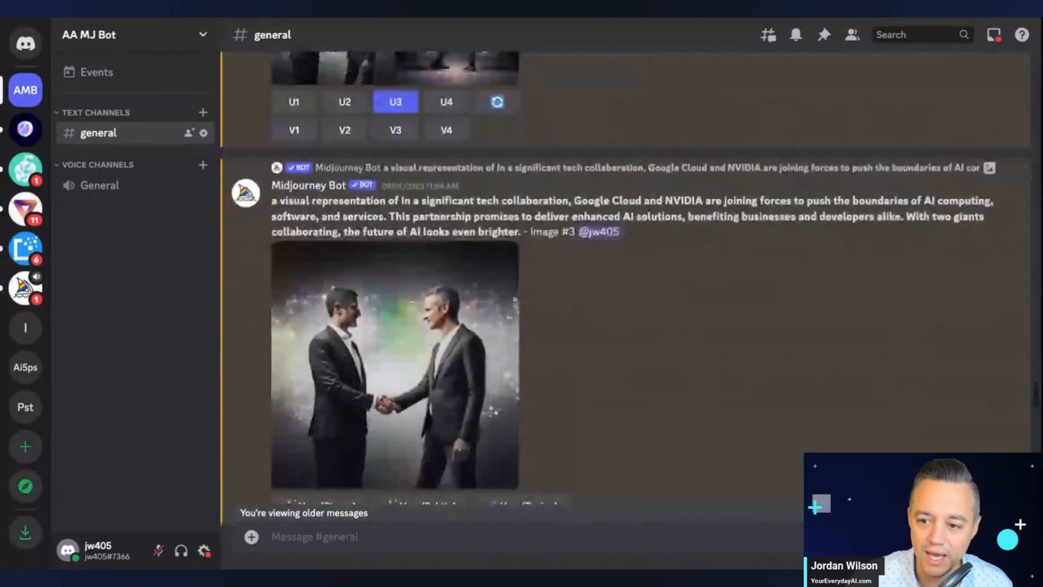
scroll("down", 3)
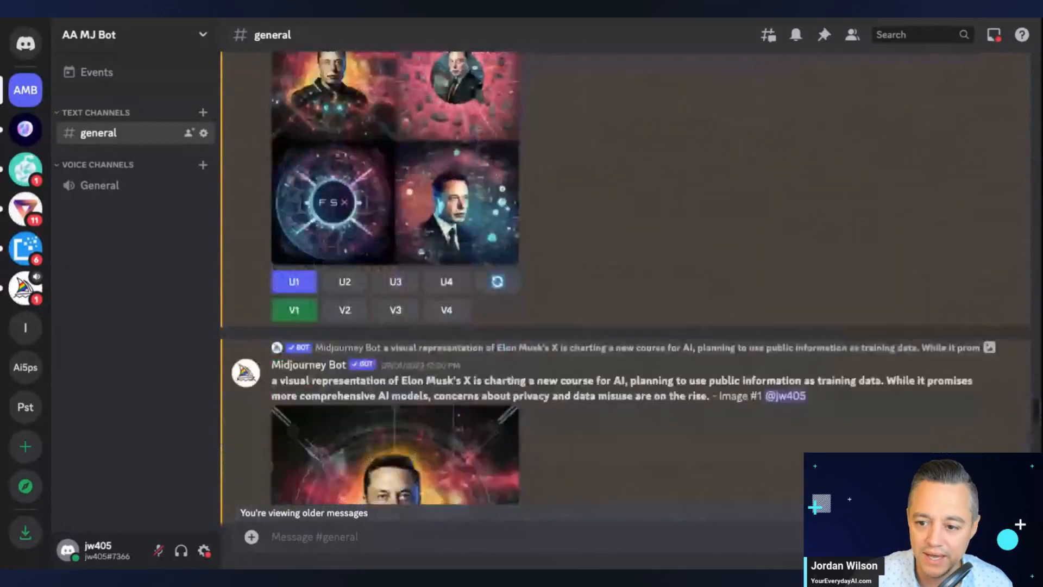
scroll("down", 3)
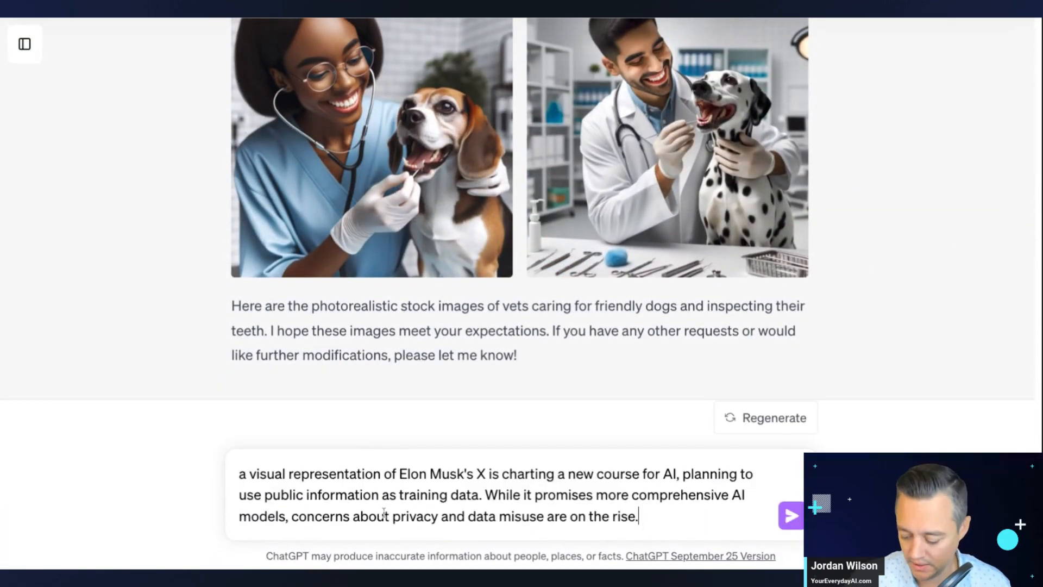
Send the pasted Elon Musk's X prompt to DALL·E 3.
left_click(791, 515)
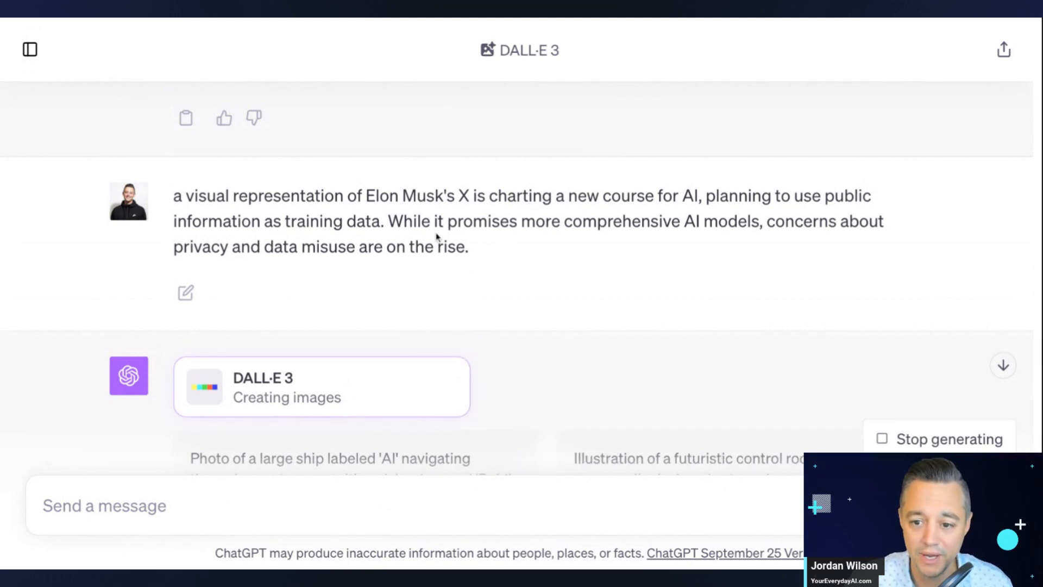
mouse_move(588, 238)
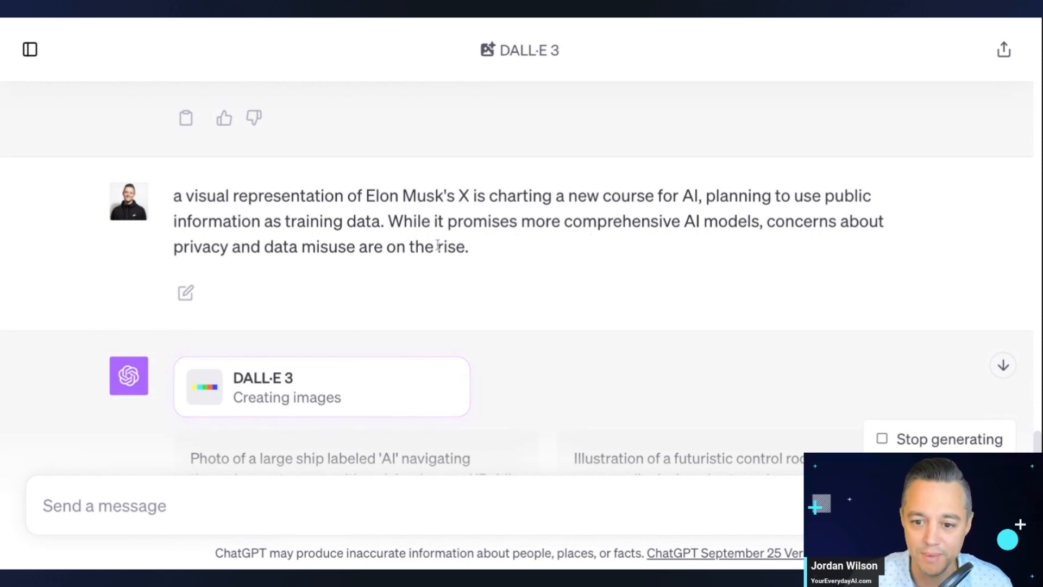
mouse_move(680, 22)
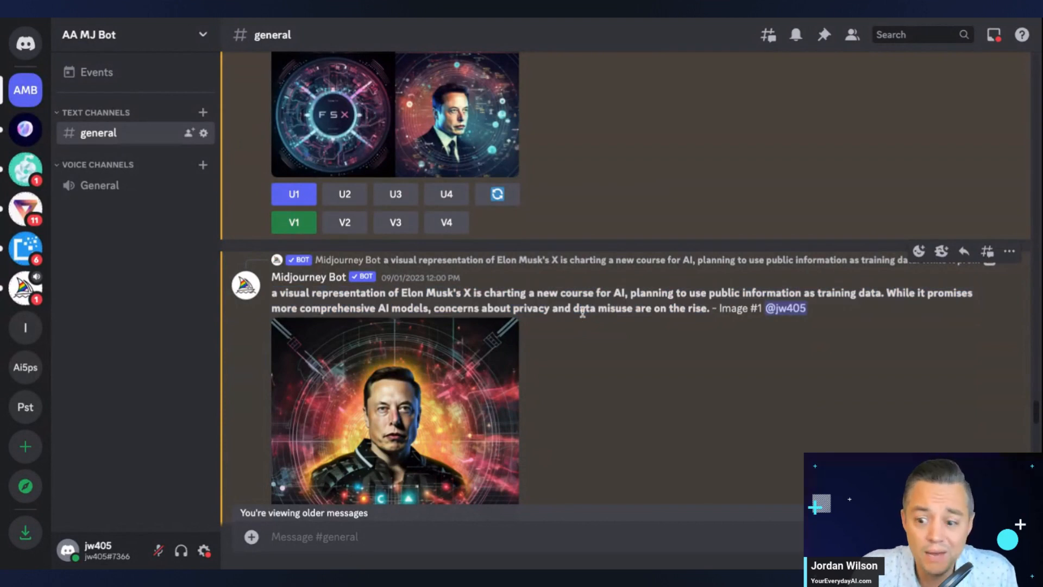
mouse_move(582, 312)
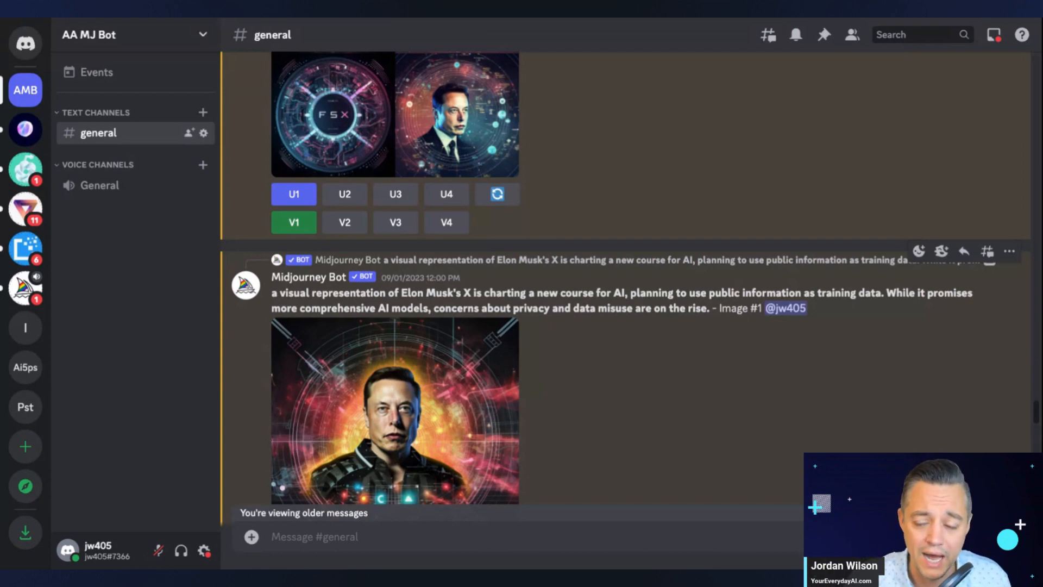
Scroll Discord to Midjourney's Image #1 upscale for the Elon Musk's X prompt.
scroll("down", 3)
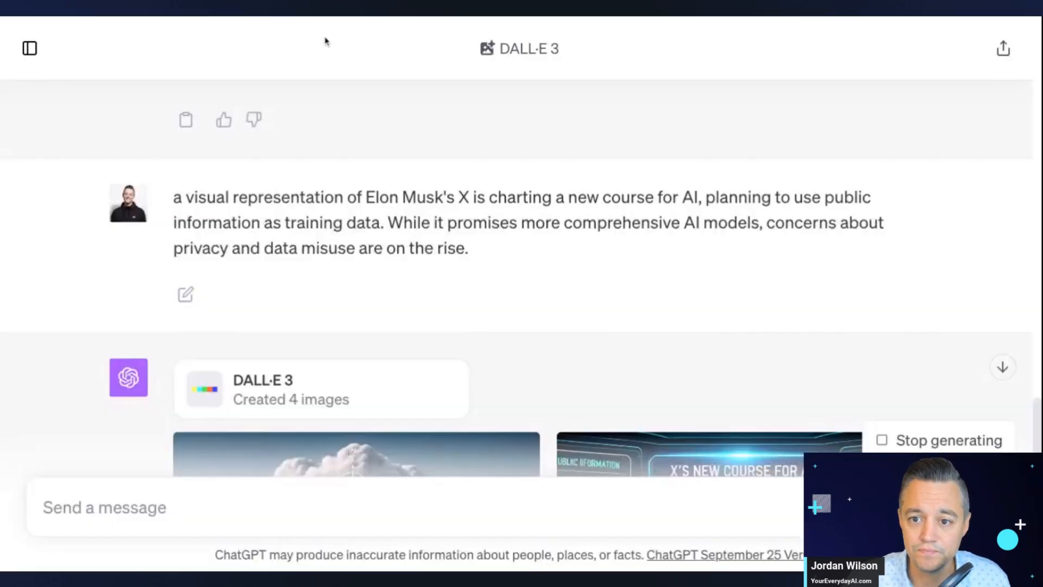
Scroll through the four DALL·E 3 images, including the cargo ship and control room.
scroll("down", 3)
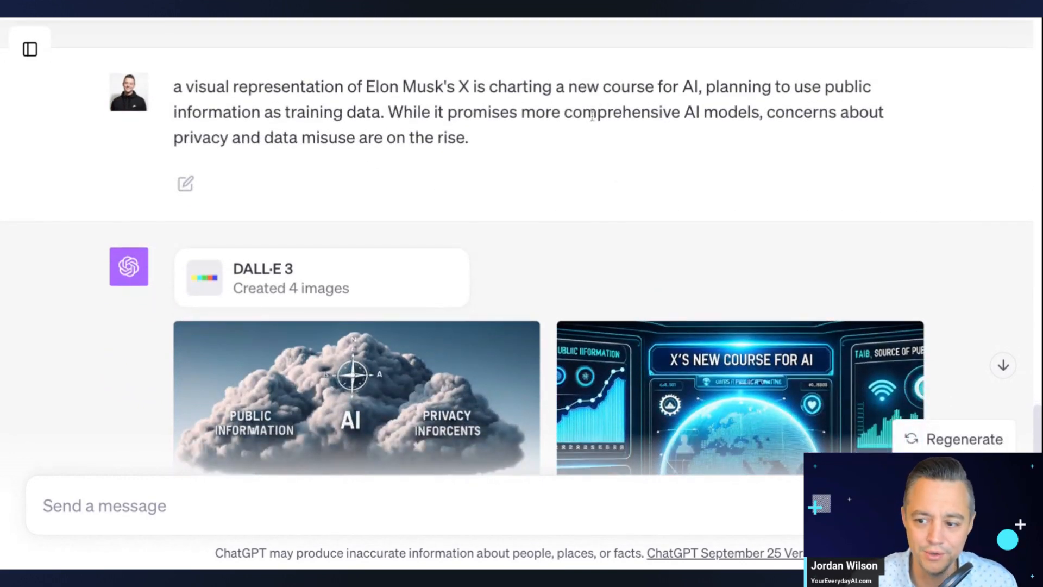
scroll("down", 3)
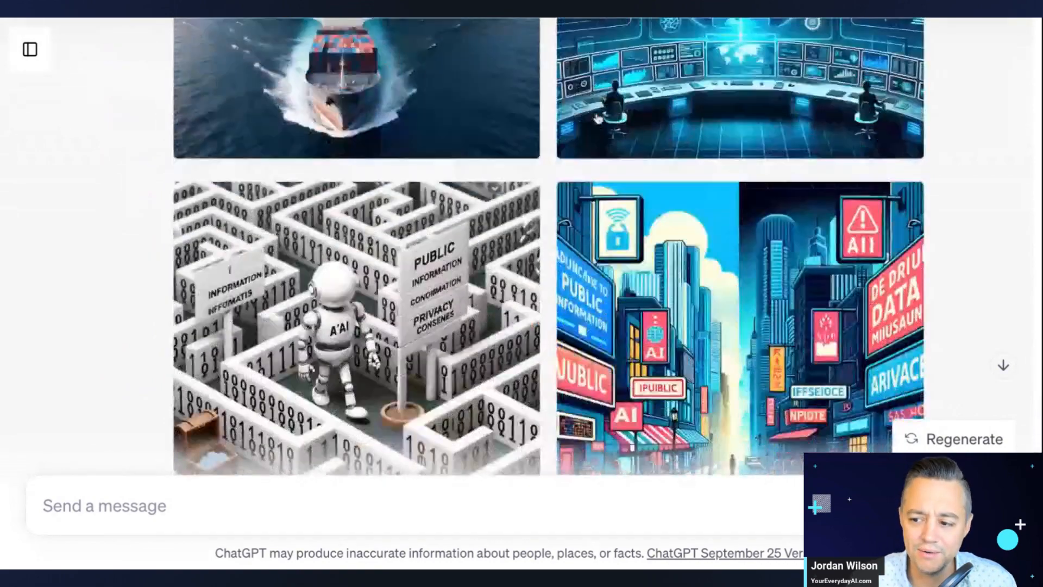
scroll("up", 3)
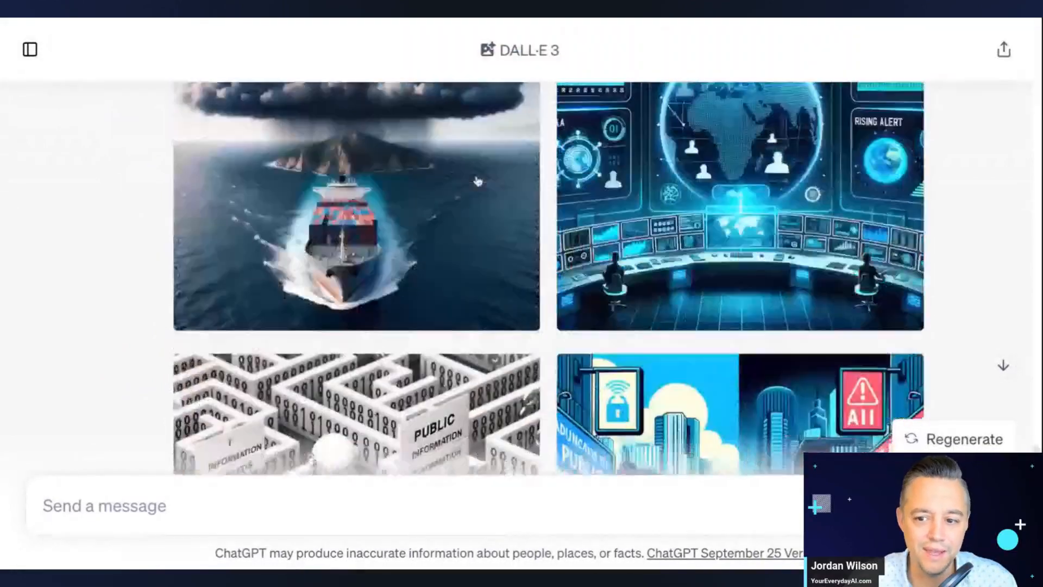
scroll("up", 3)
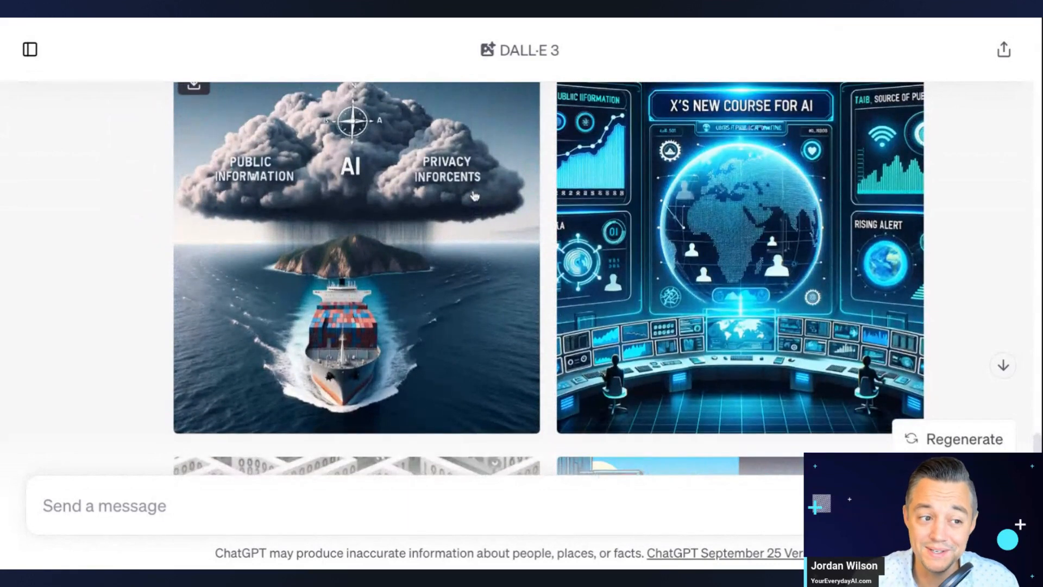
mouse_move(363, 436)
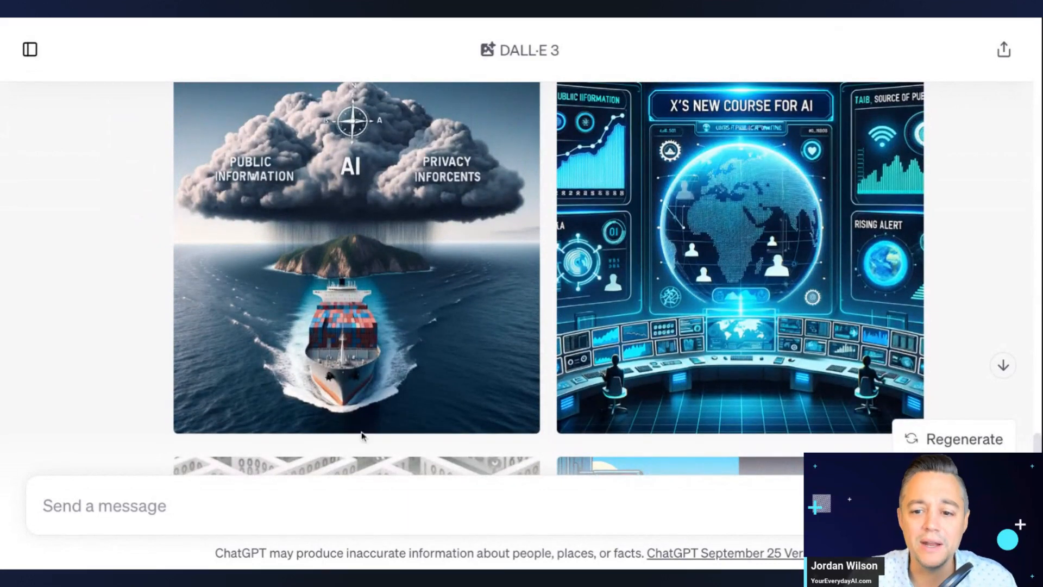